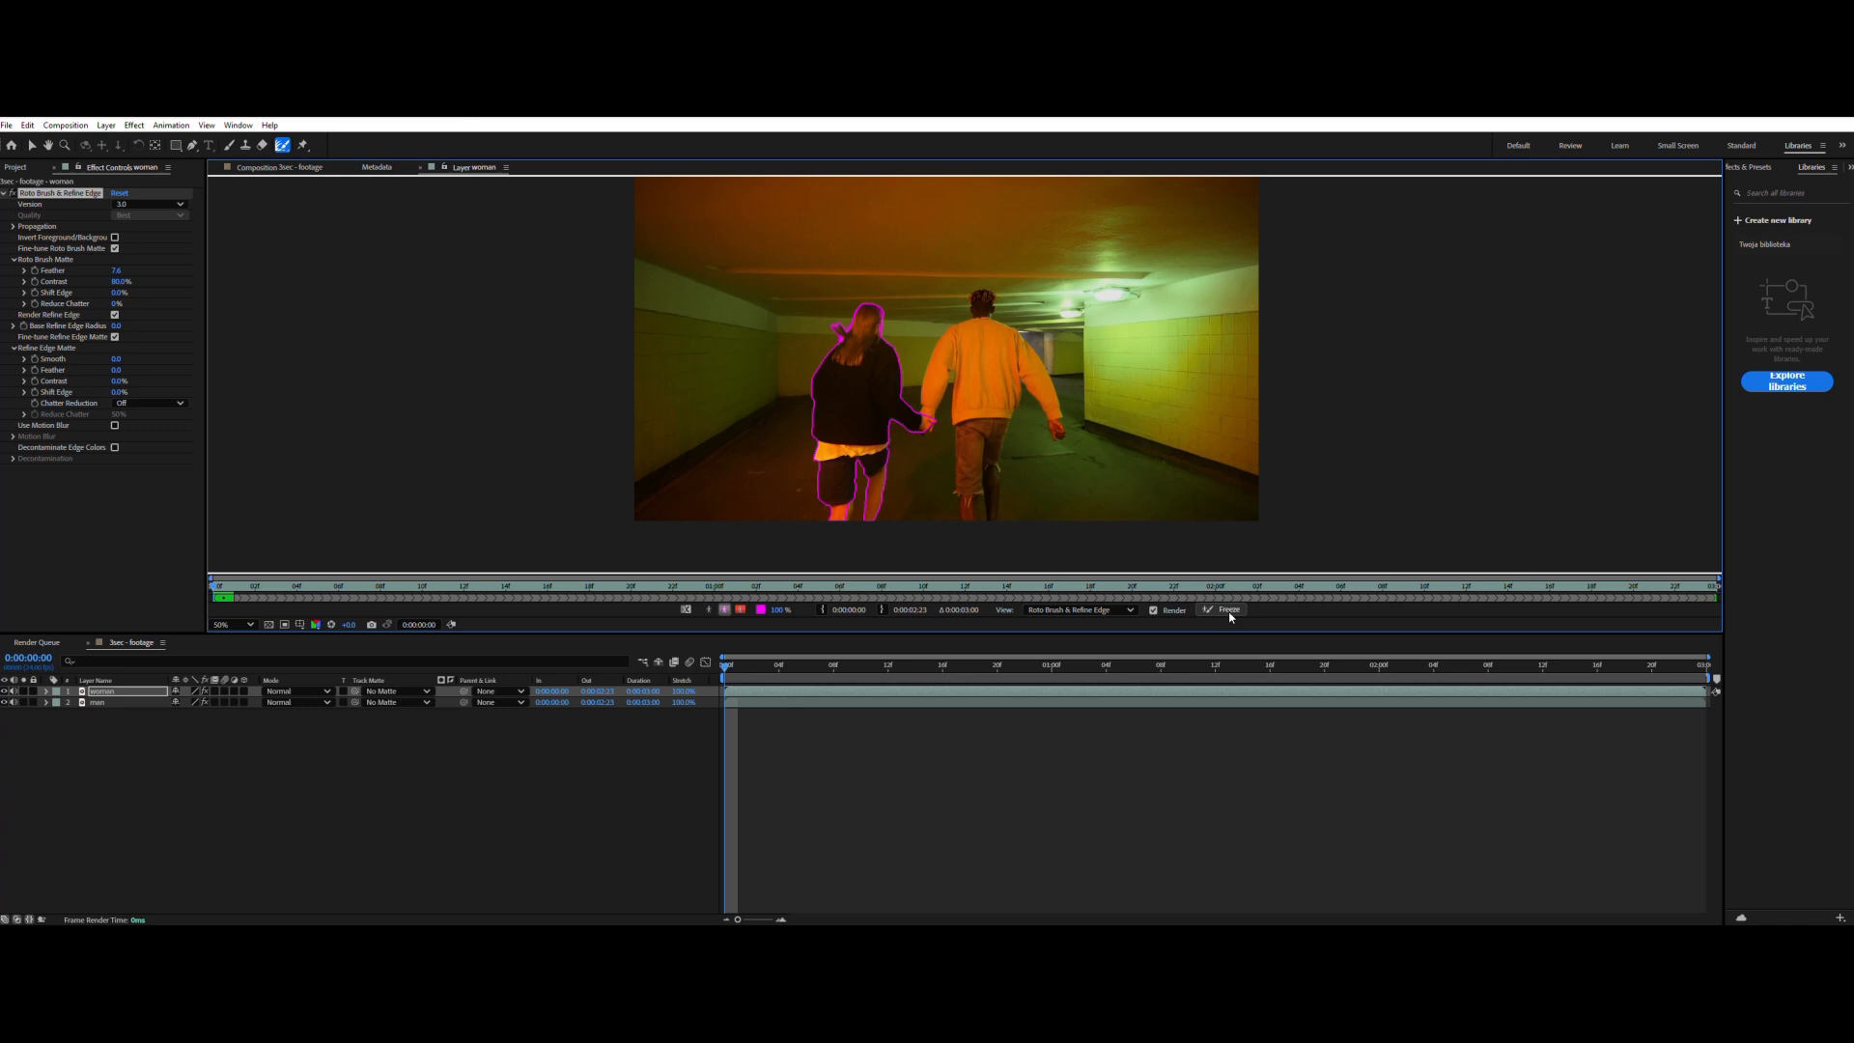
# - Freeze the woman's Roto Brush matte and place a full-frame bright green solid behind her
pyautogui.click(1229, 608)
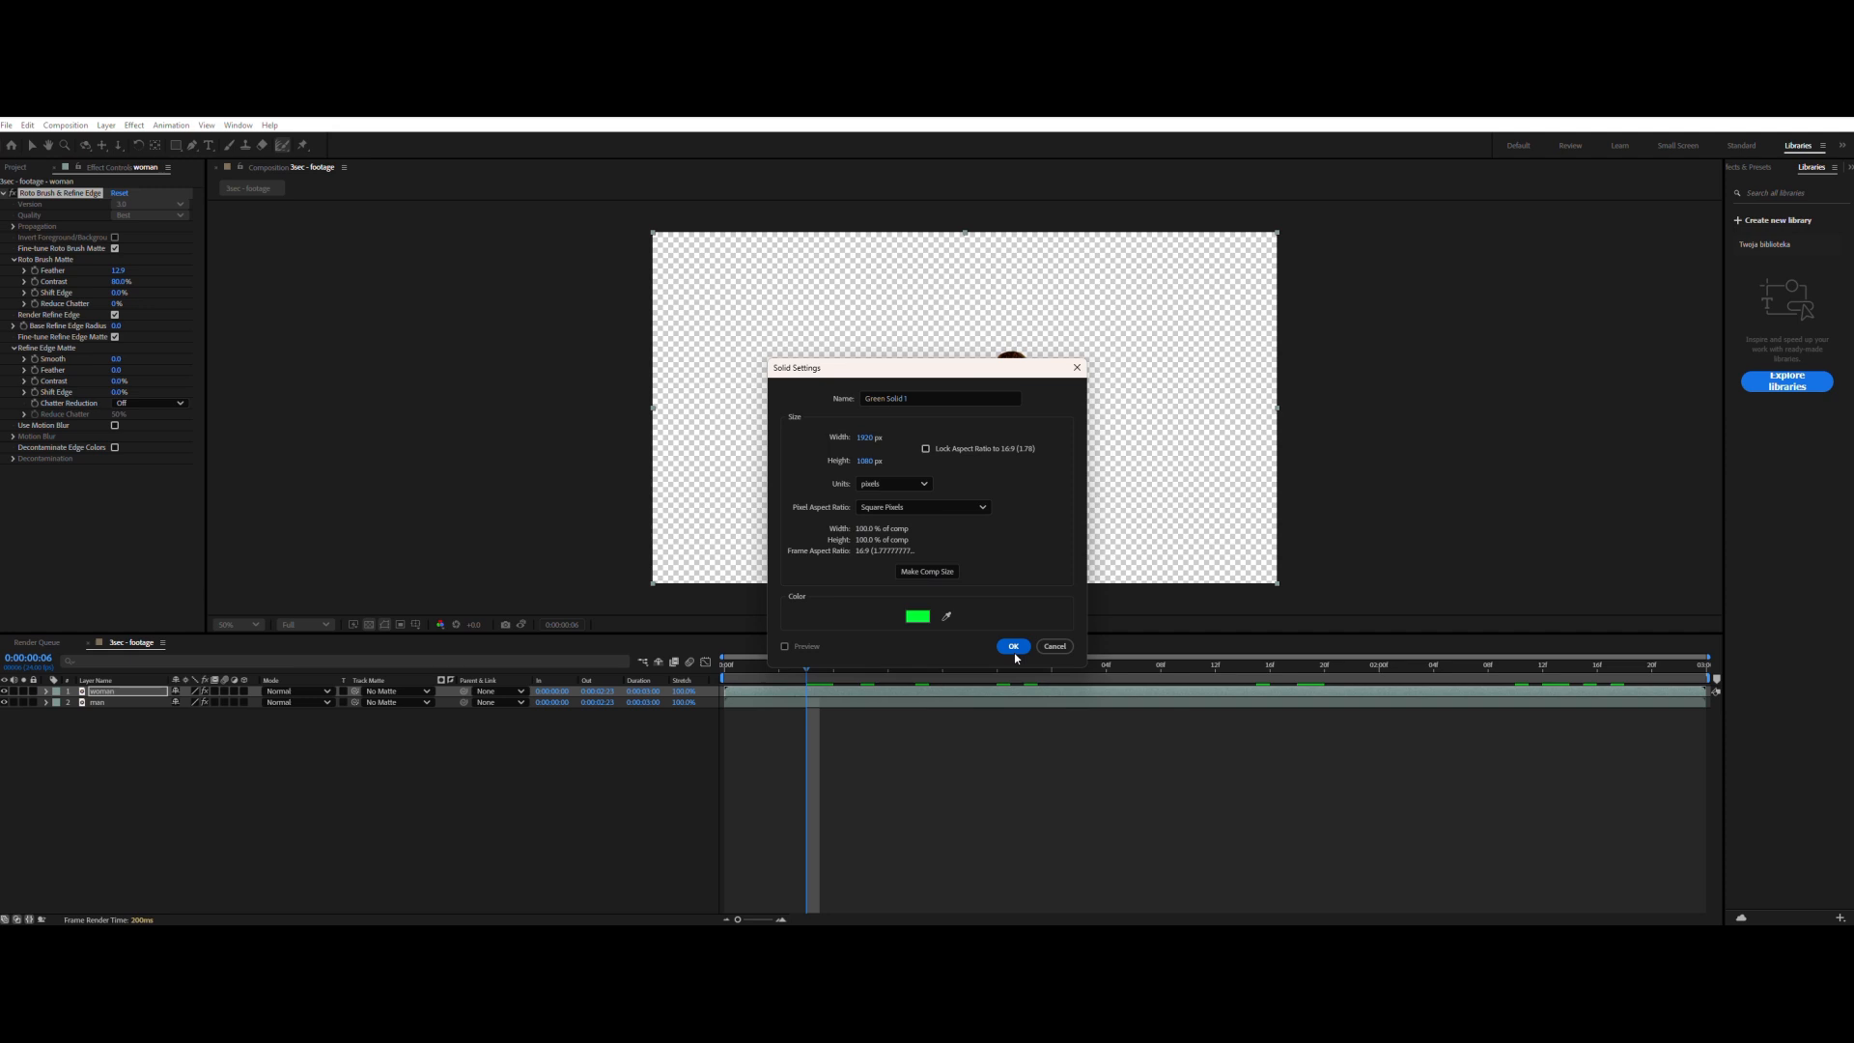
pyautogui.click(1013, 645)
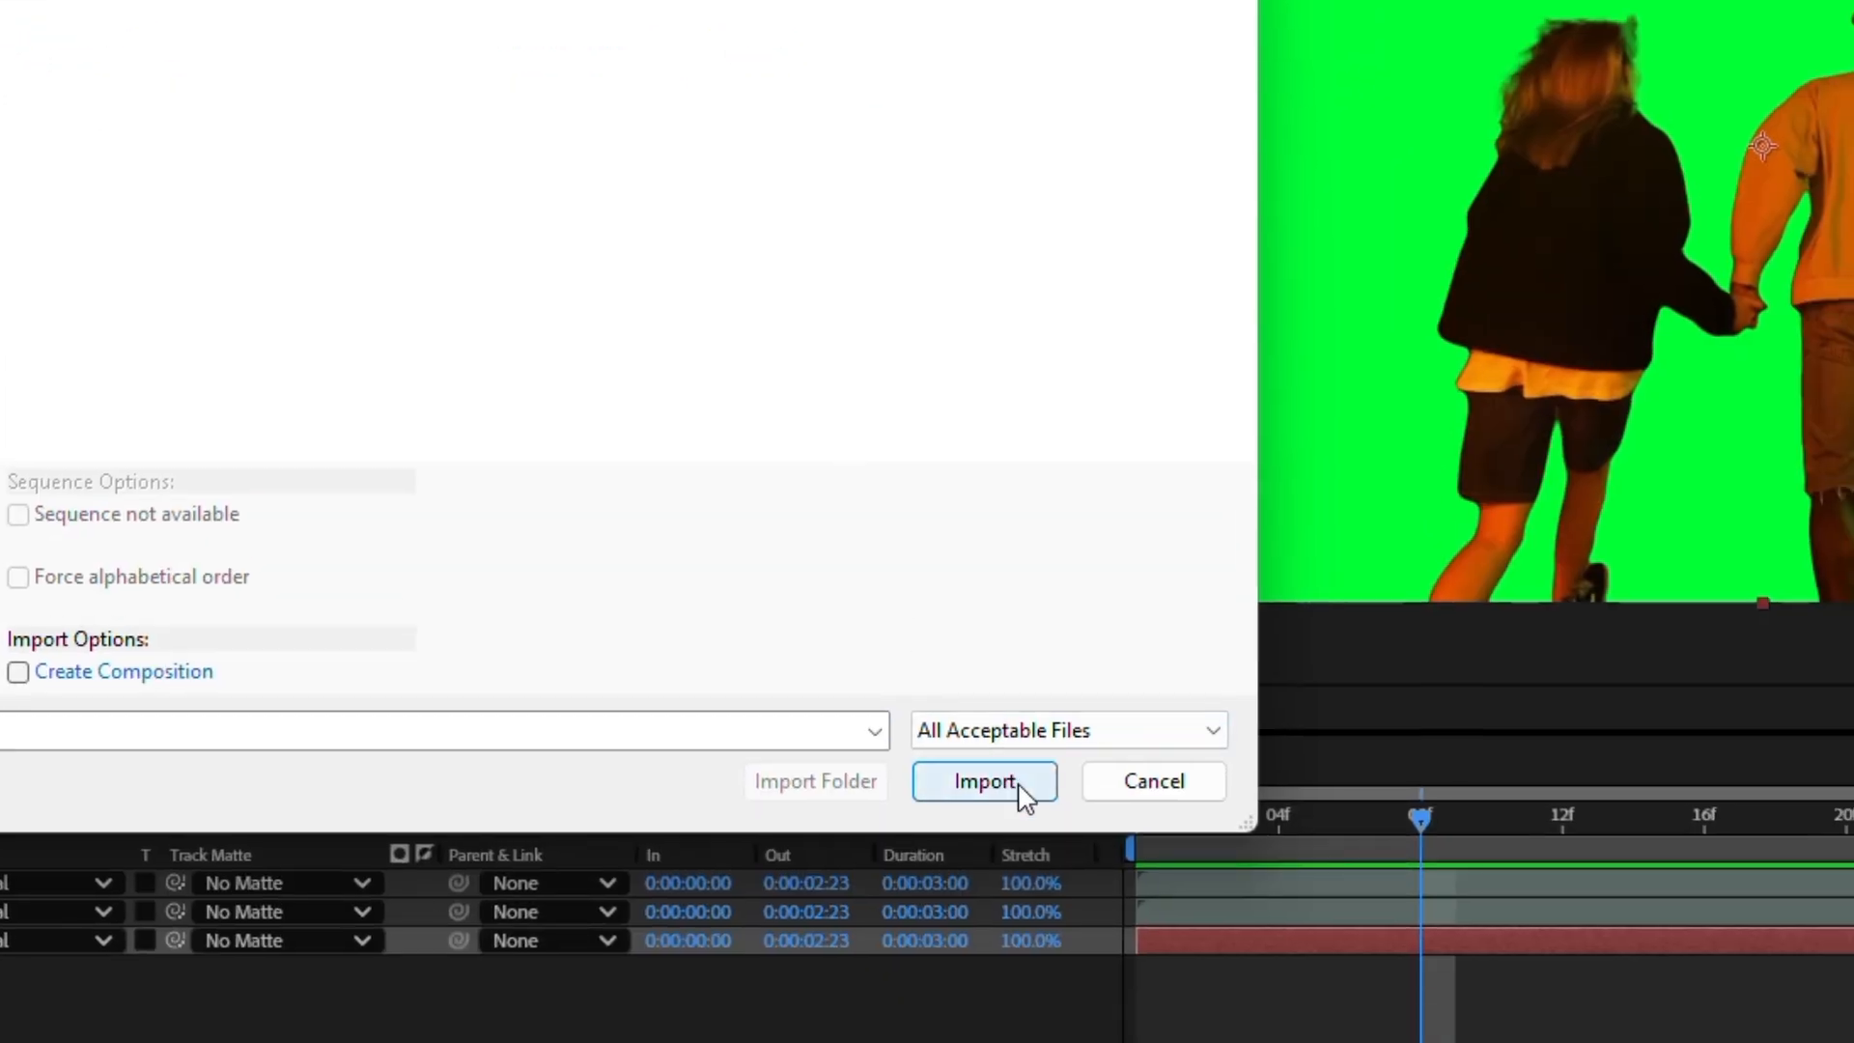
# - Import CRT_Tool_v2.0.aep and open its input_footage composition
pyautogui.click(986, 780)
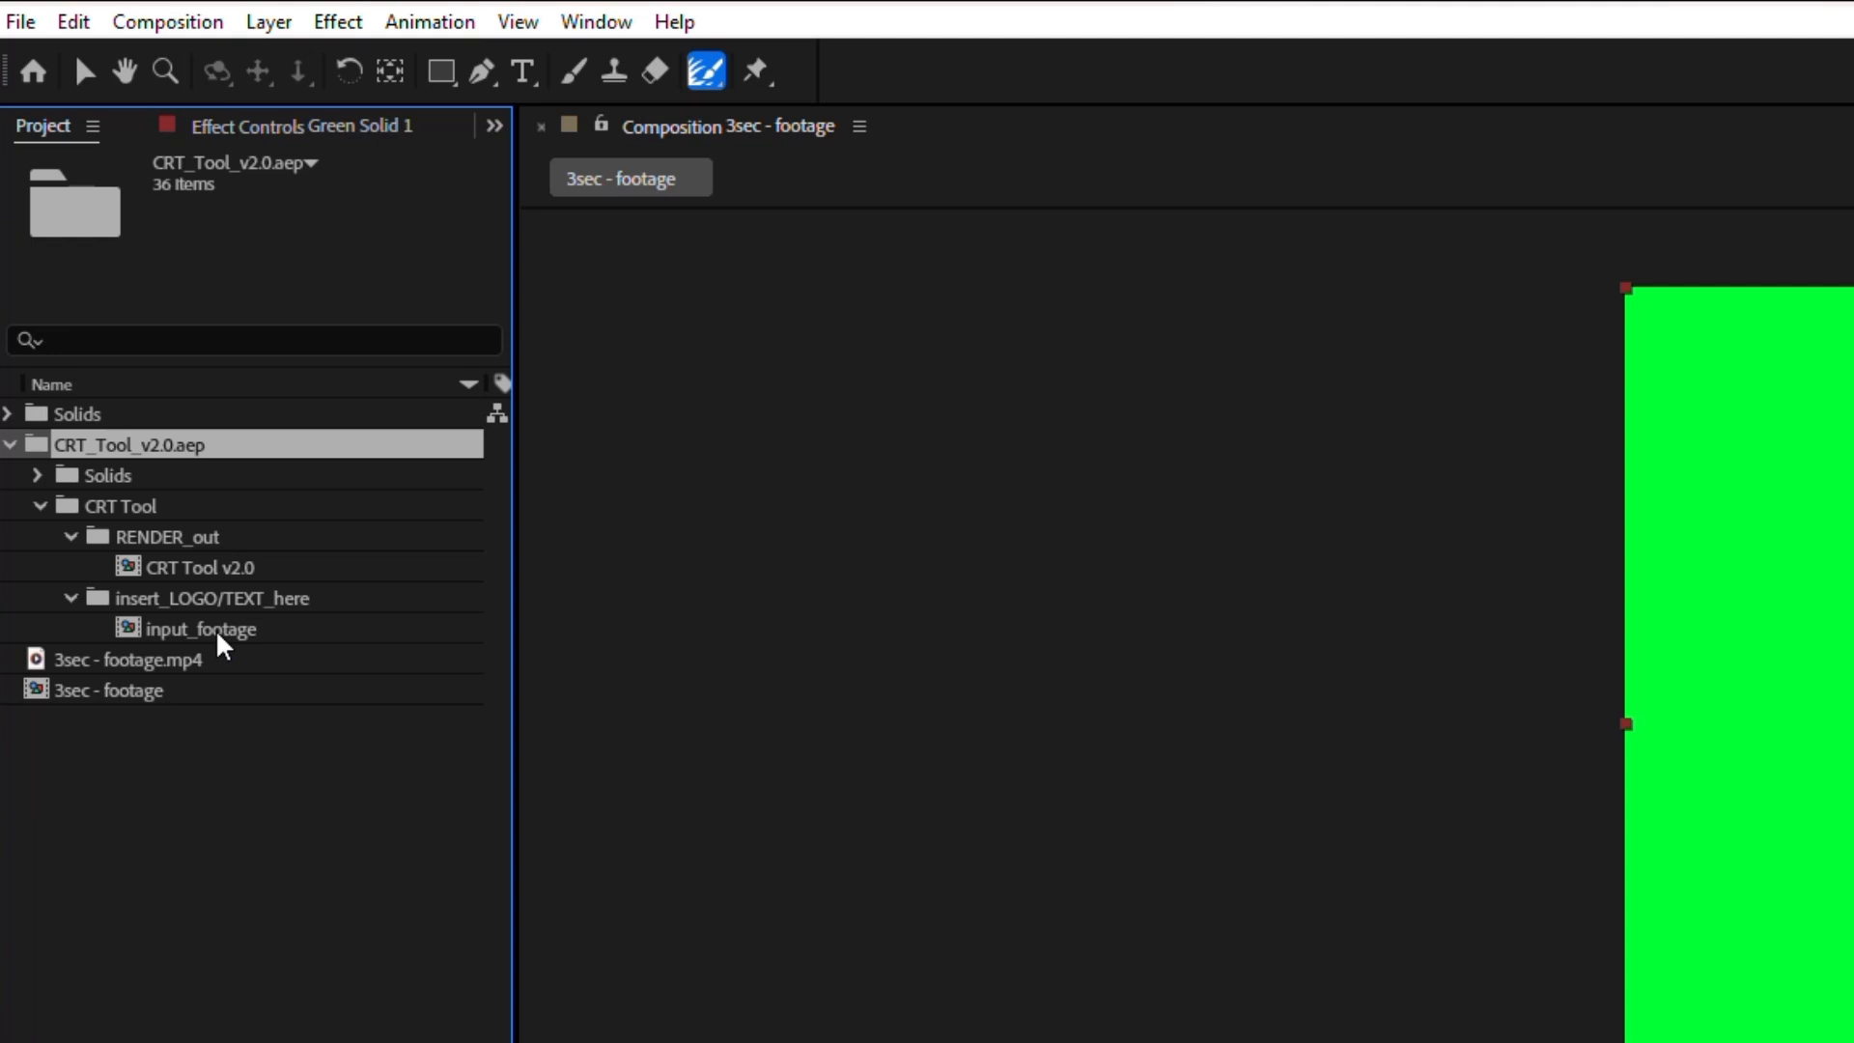
pyautogui.doubleClick(197, 630)
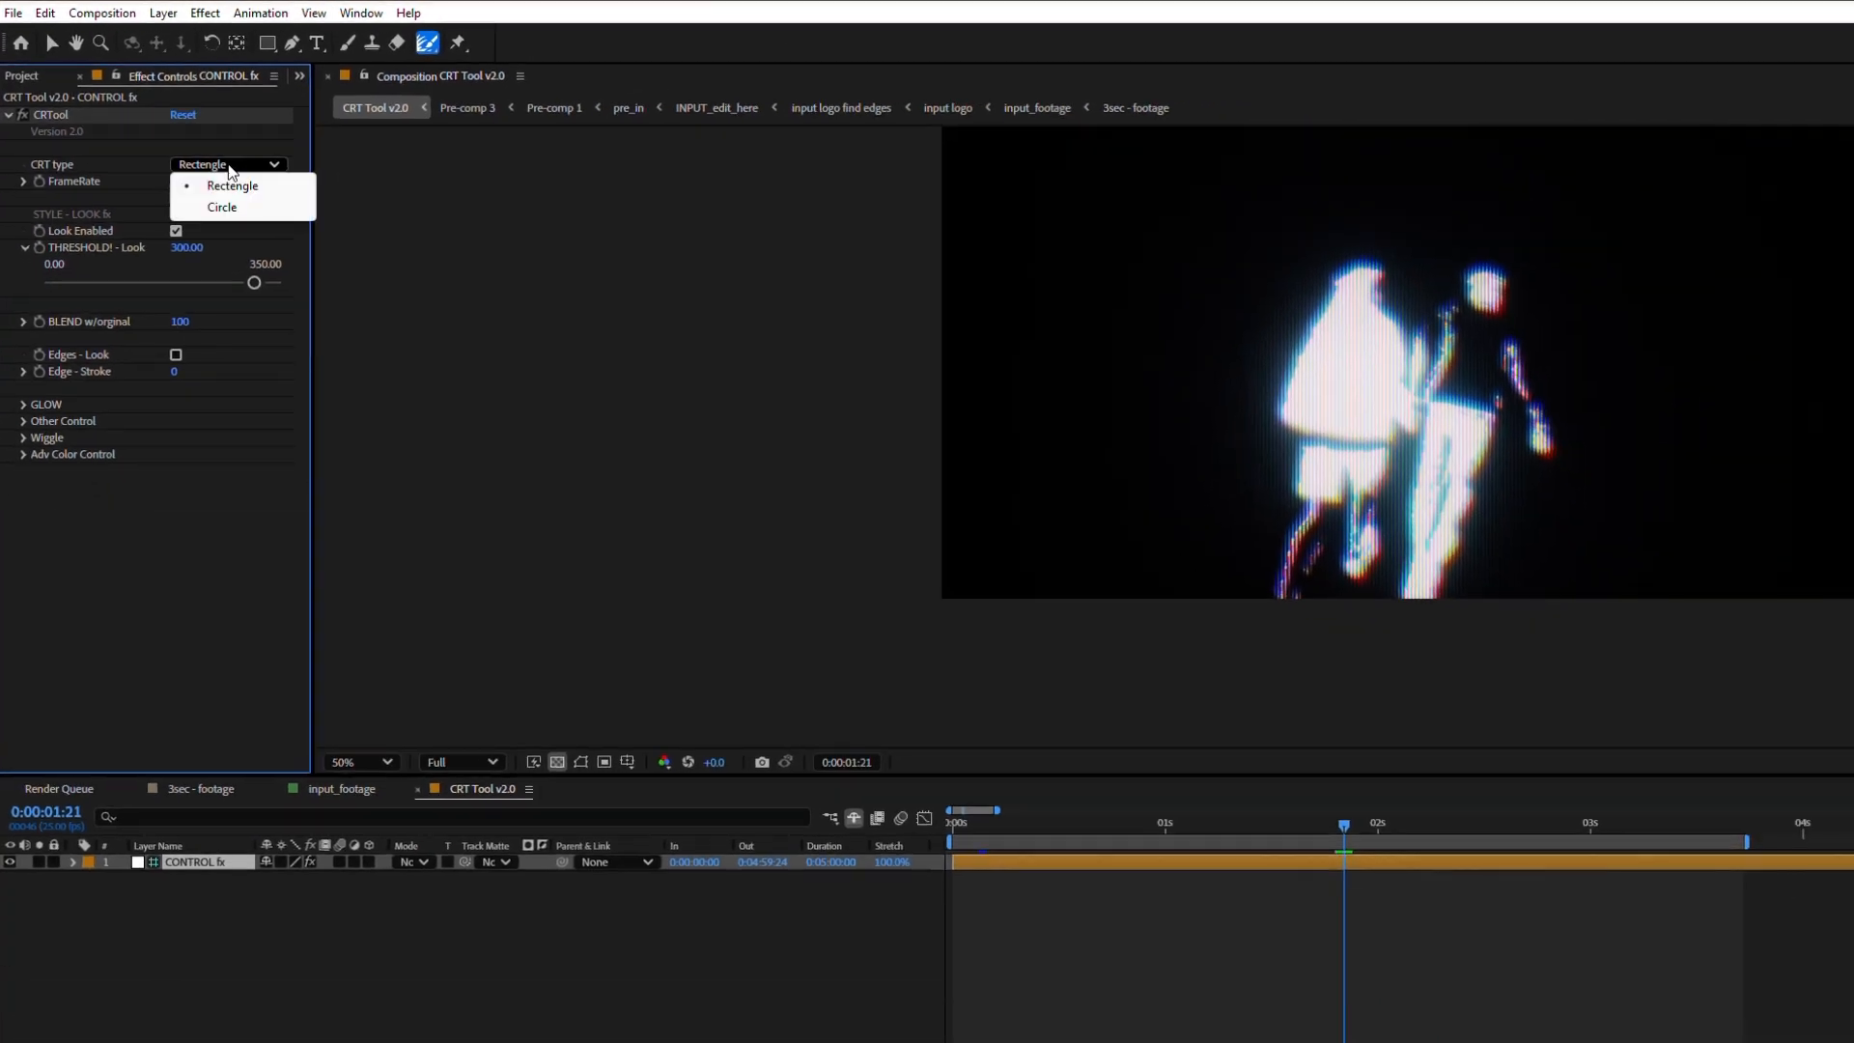
# - Set CRT type to Circle and tune THRESHOLD - Look down to near zero, then up to about 311
pyautogui.click(222, 206)
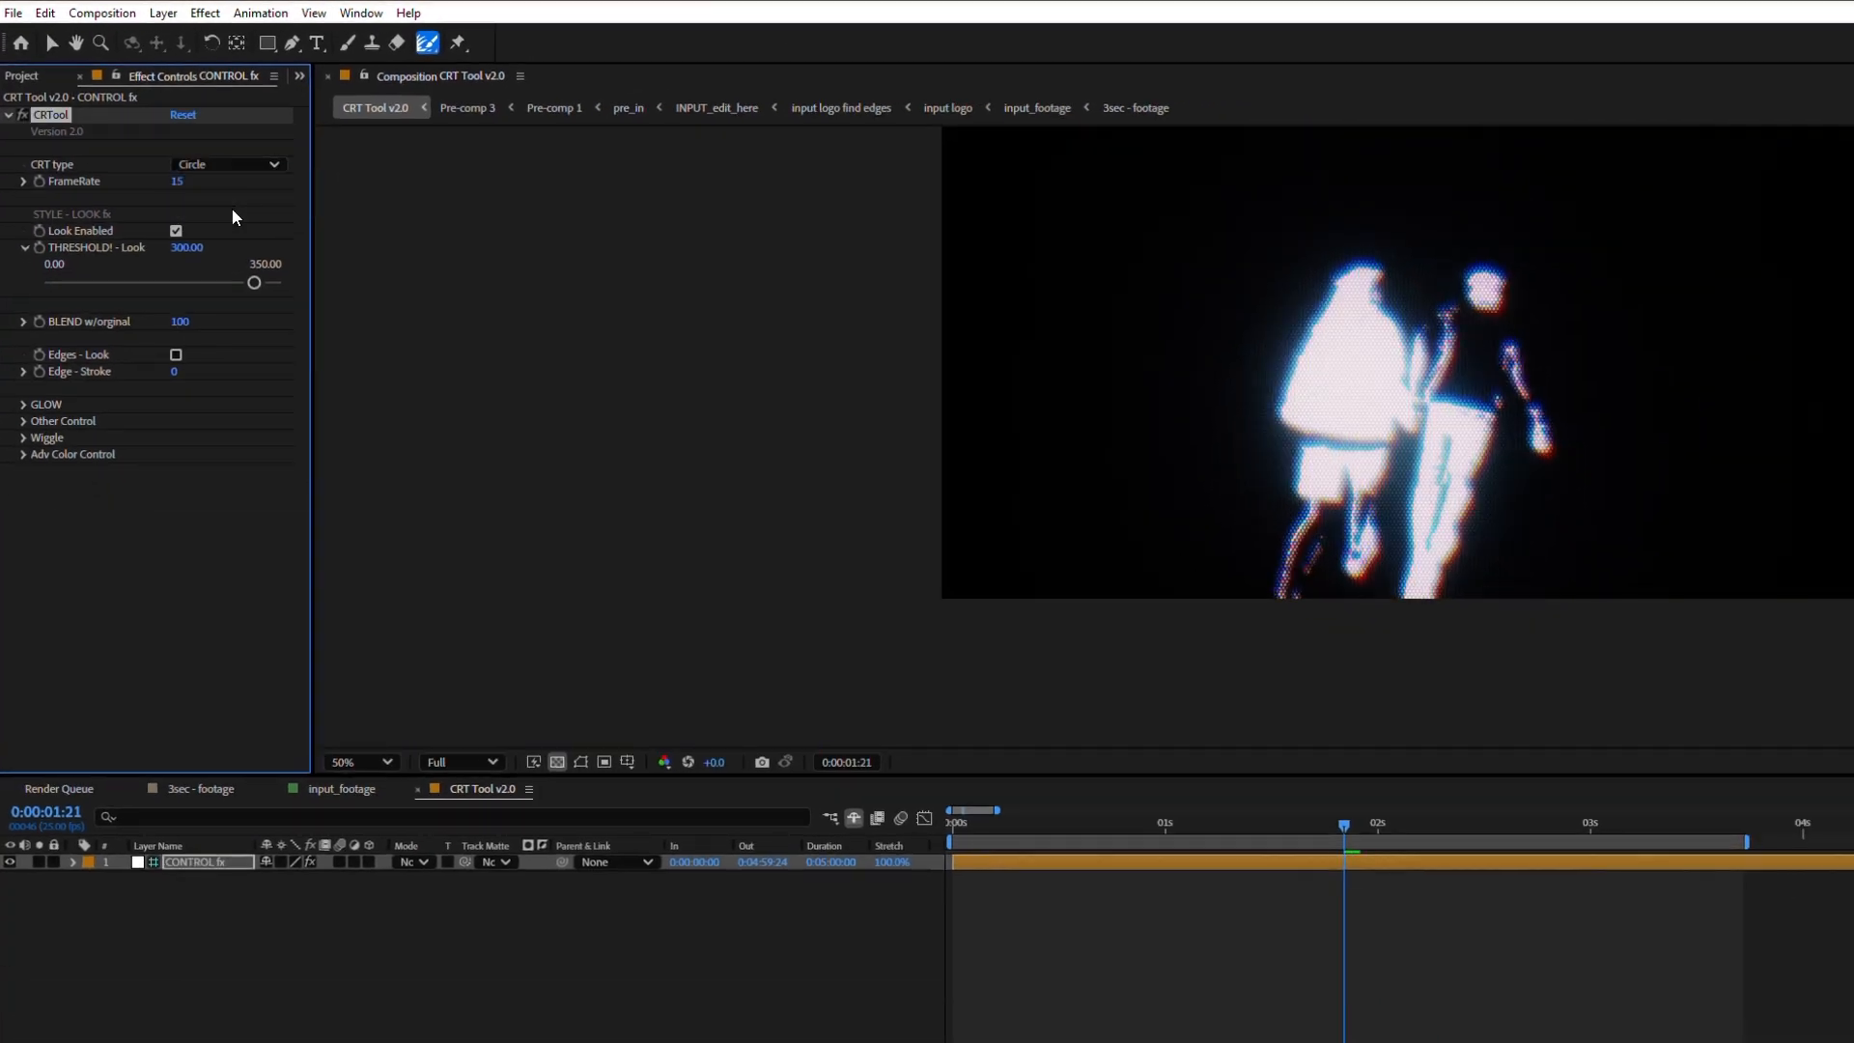
pyautogui.moveTo(254, 282); pyautogui.dragTo(189, 282)
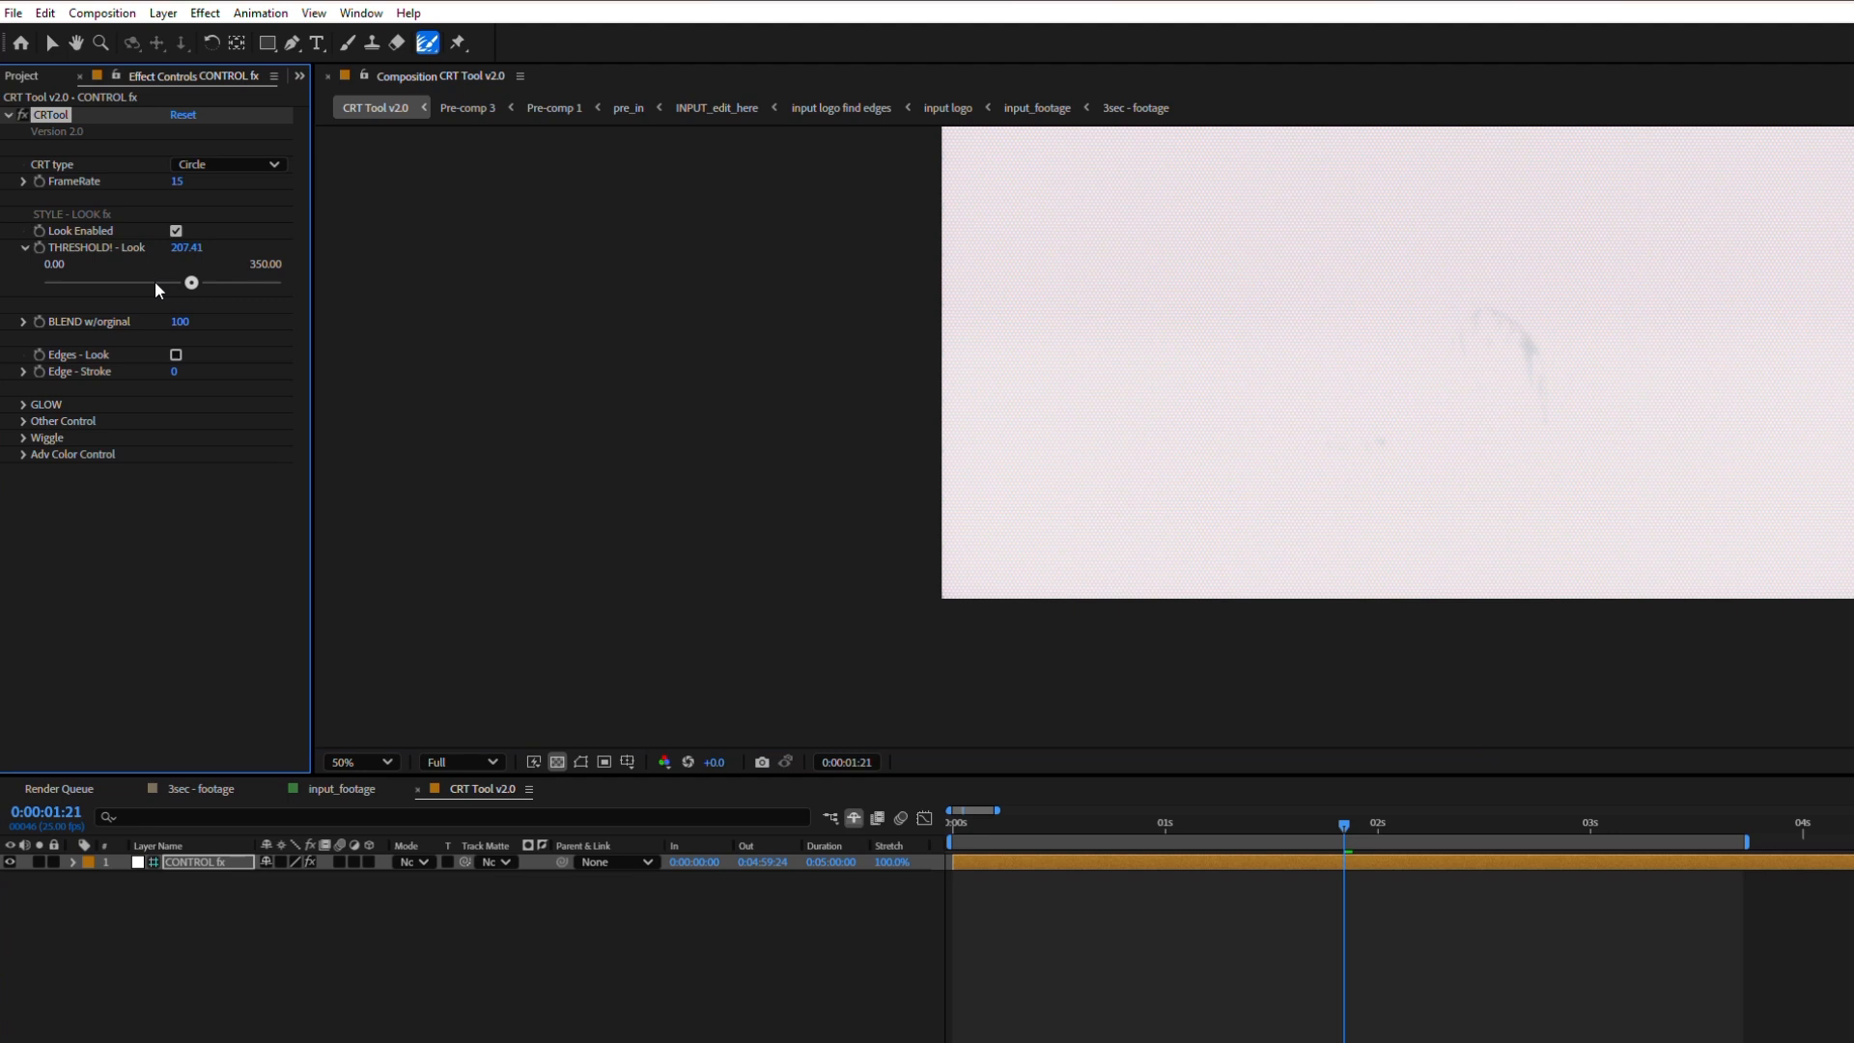
pyautogui.moveTo(191, 282); pyautogui.dragTo(67, 282)
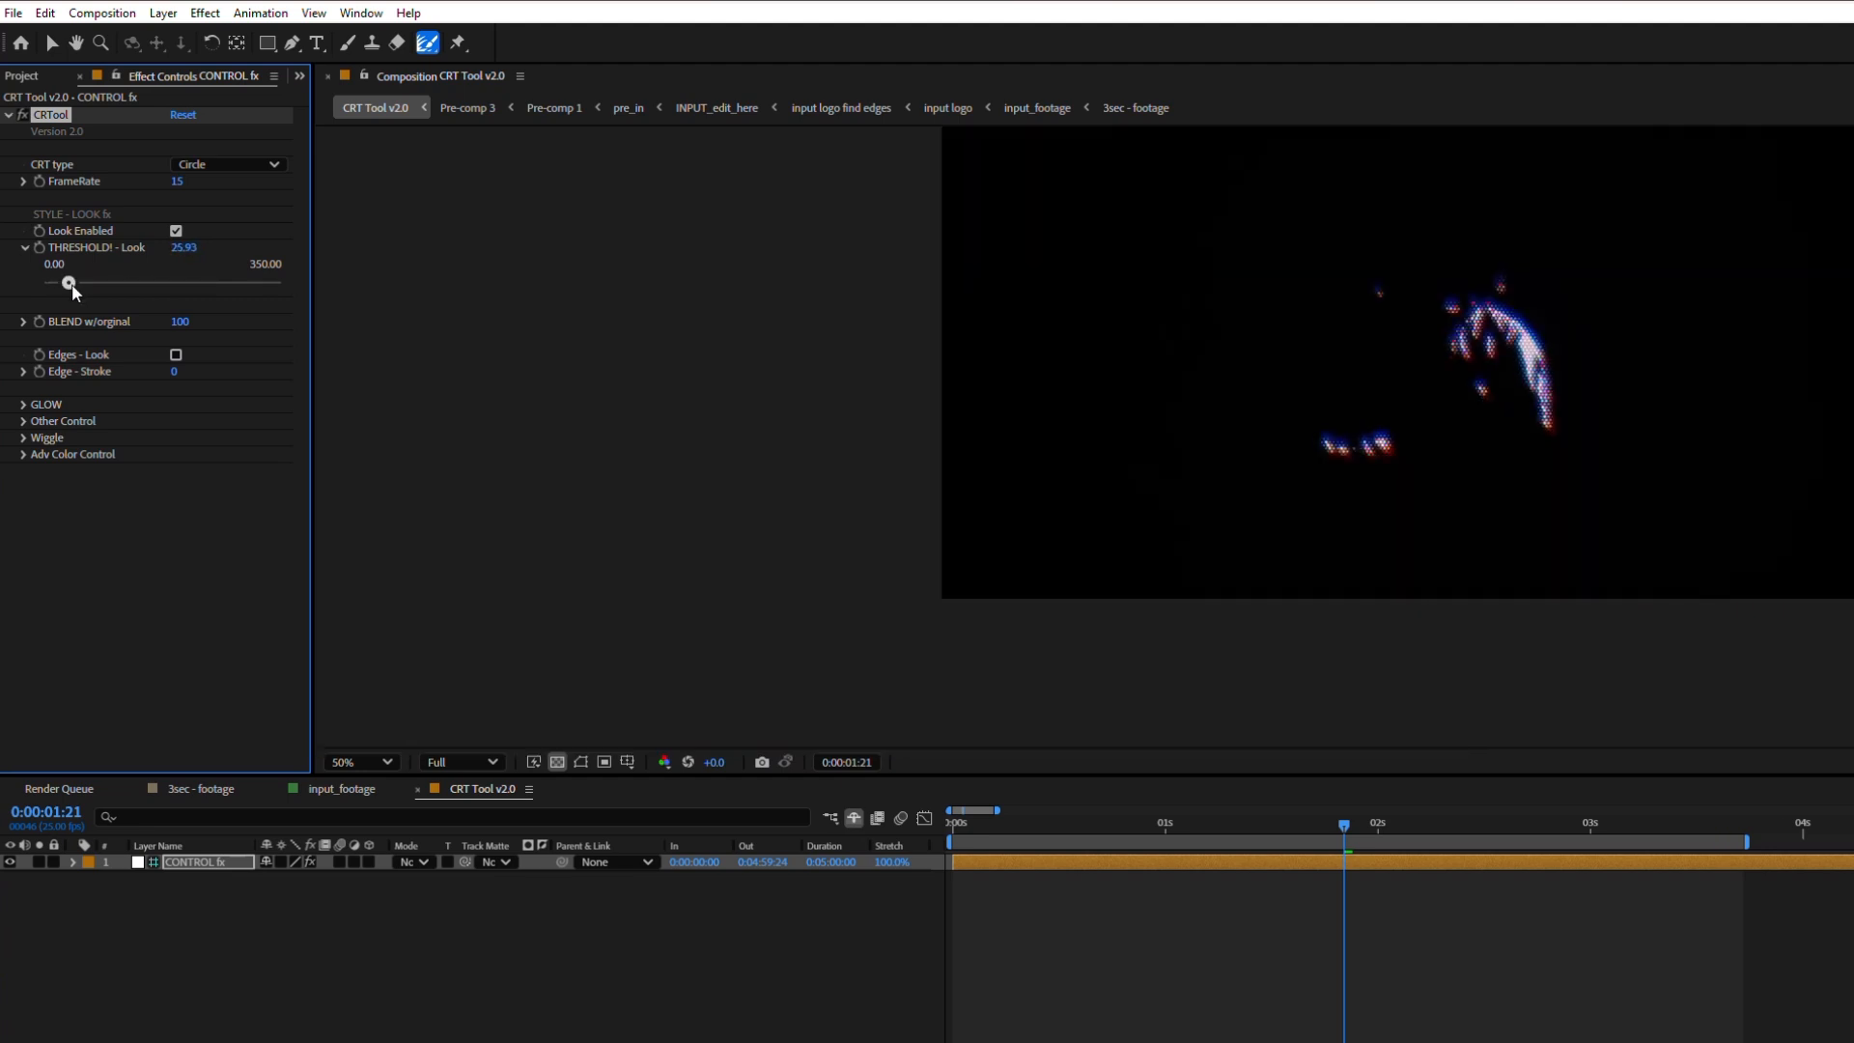
pyautogui.moveTo(67, 282); pyautogui.dragTo(263, 282)
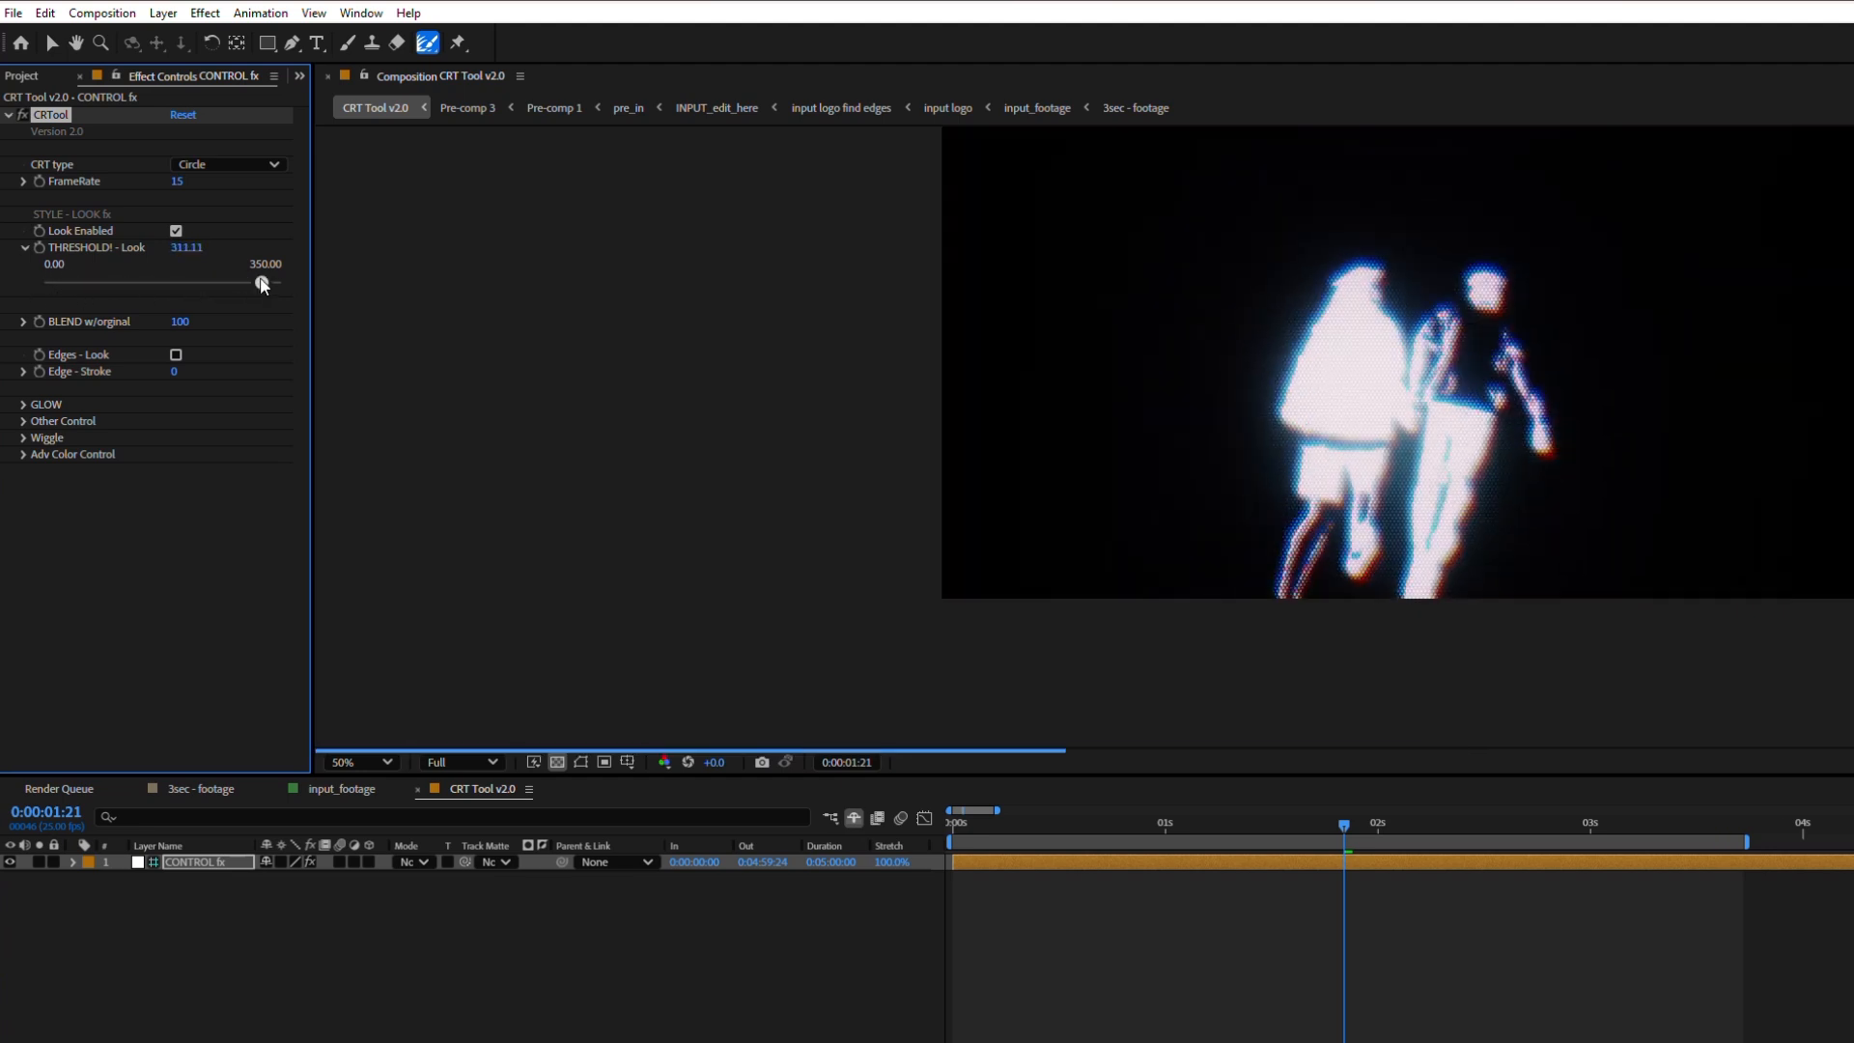
pyautogui.moveTo(261, 282); pyautogui.dragTo(274, 282)
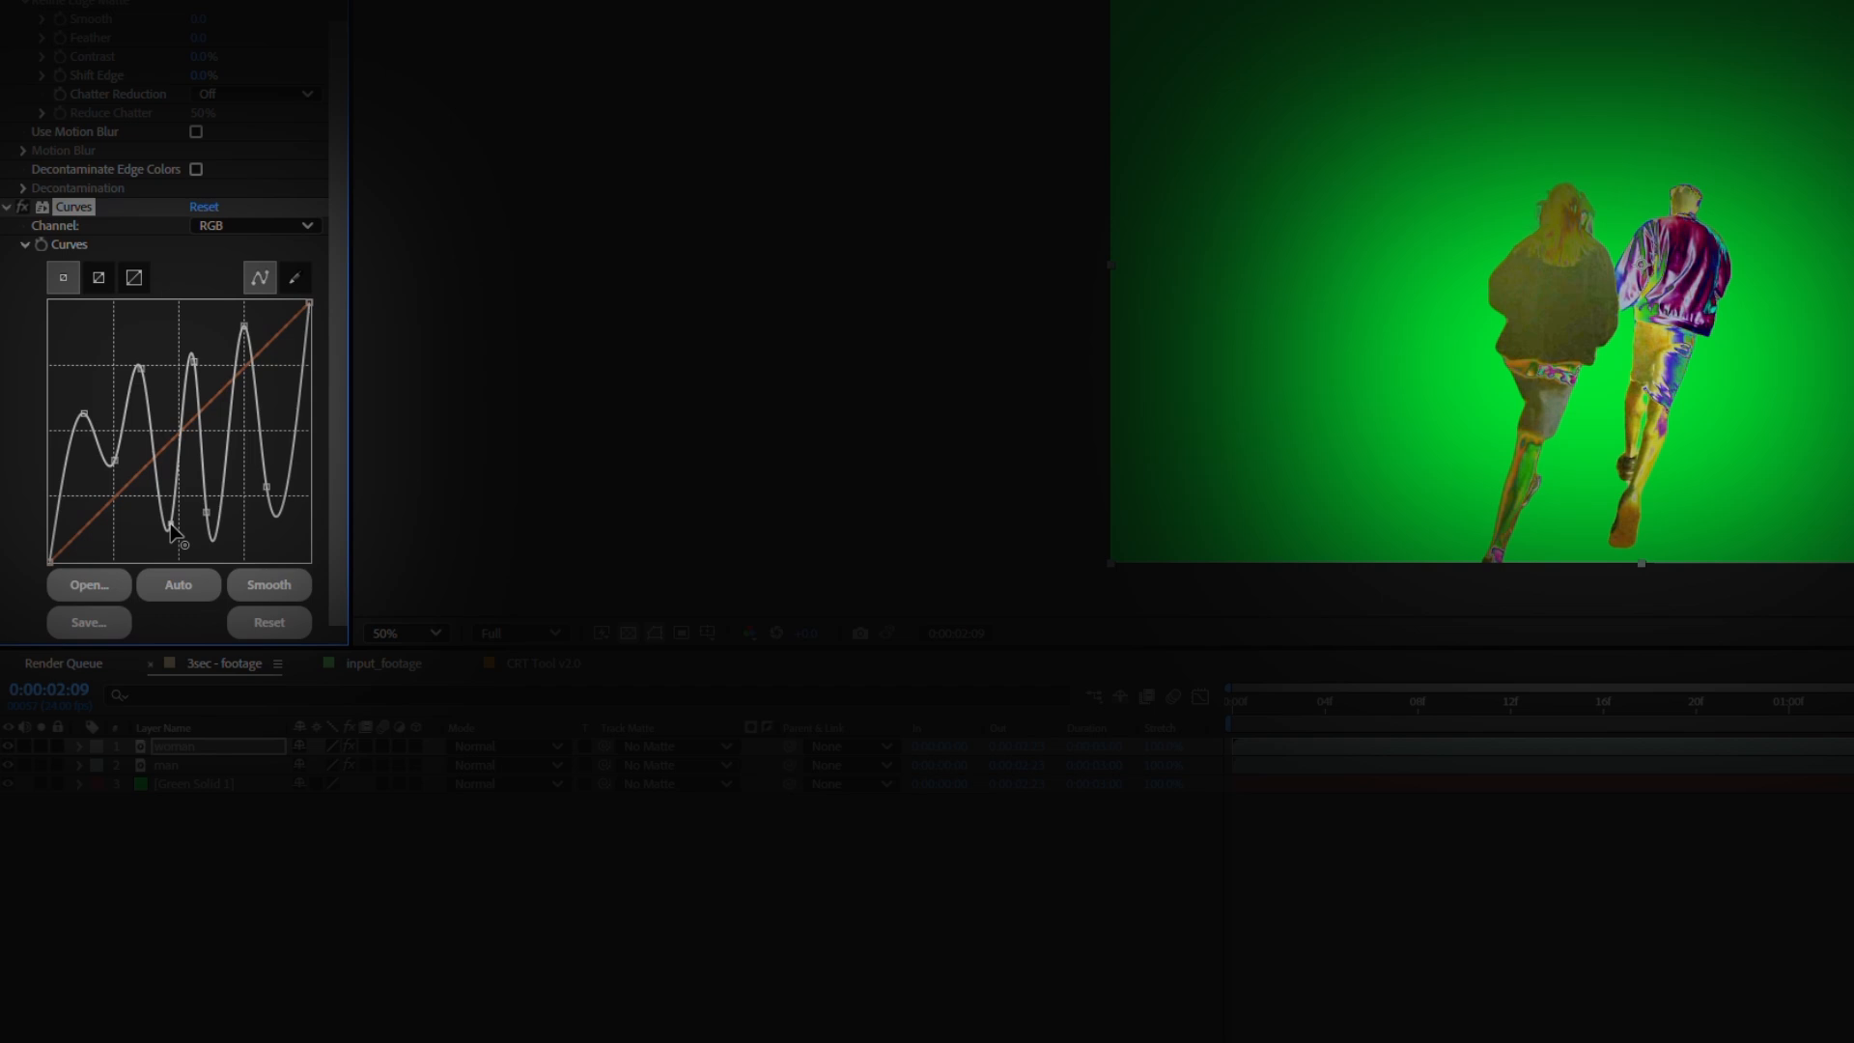
# - Bend the roto layer's RGB Curves into sharp waves for psychedelic colour-shifted tones
pyautogui.moveTo(178, 520); pyautogui.dragTo(101, 330)
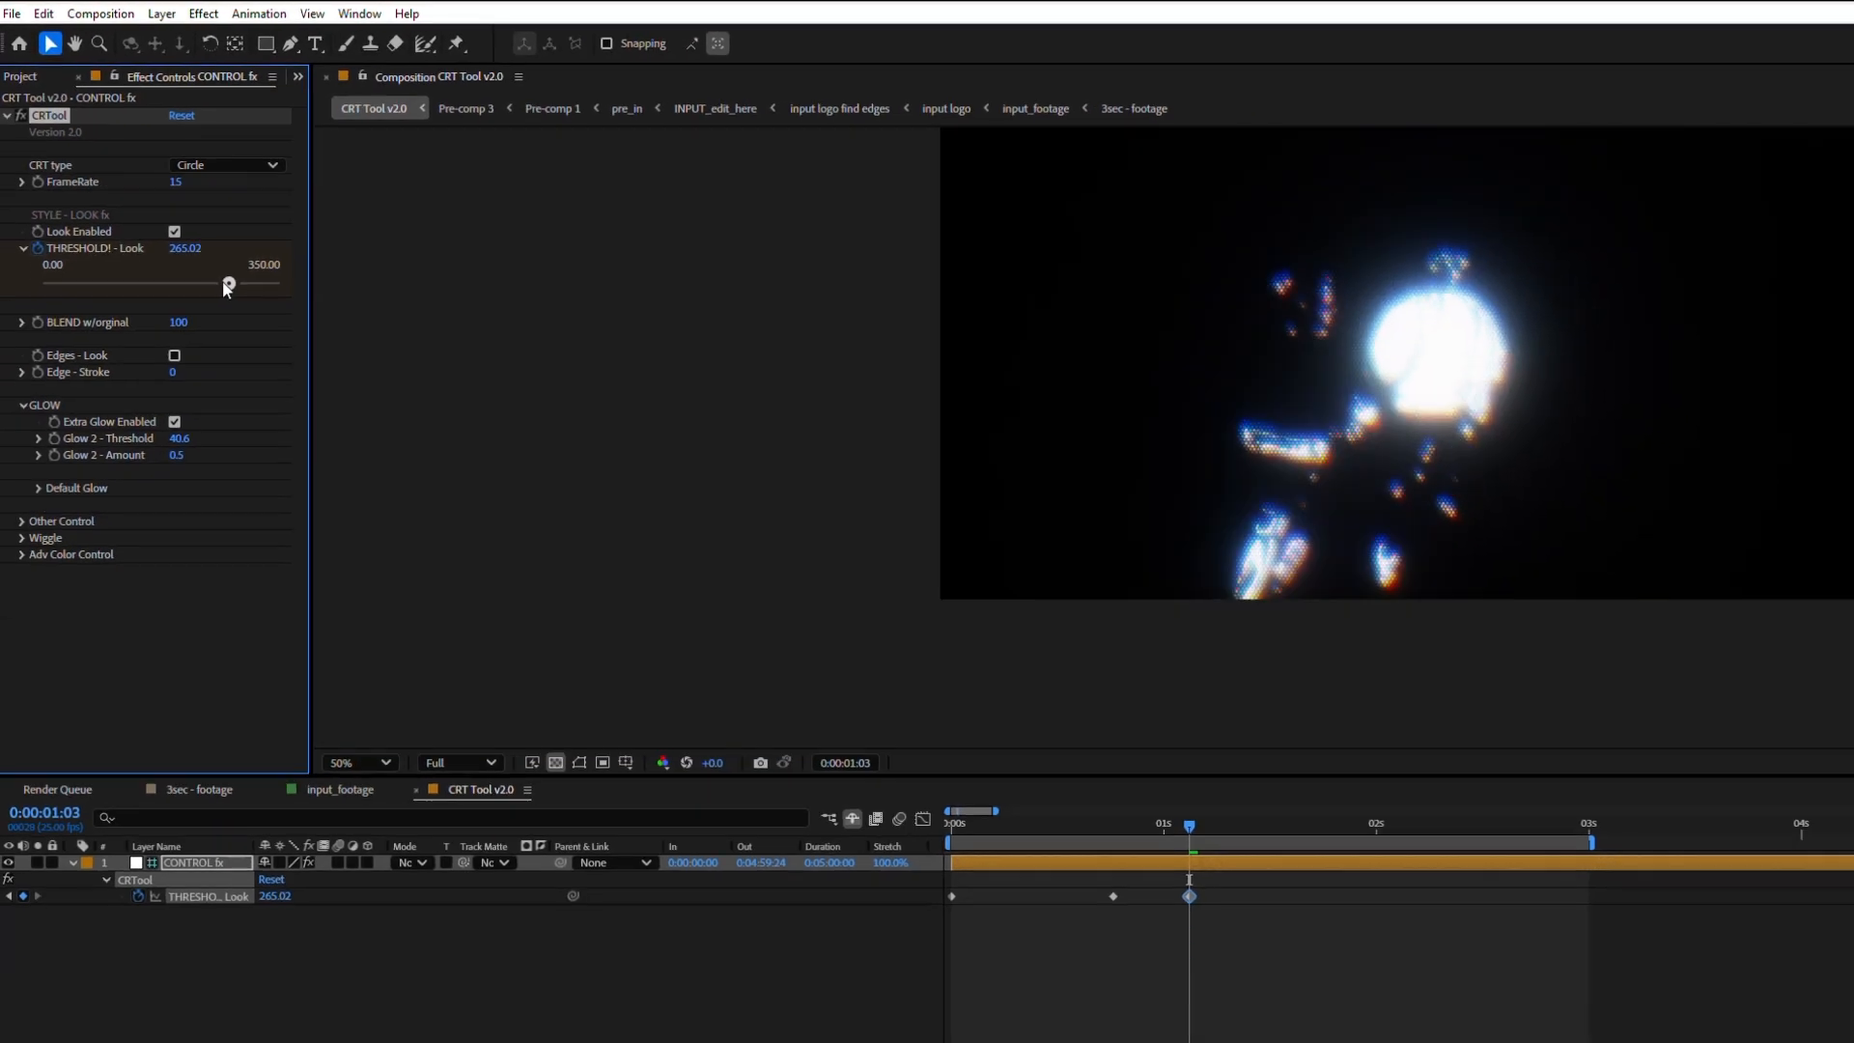
# - Drag the THRESHOLD - Look slider to set a new keyframe value with Extra Glow enabled
pyautogui.moveTo(1188, 825); pyautogui.dragTo(1283, 825)
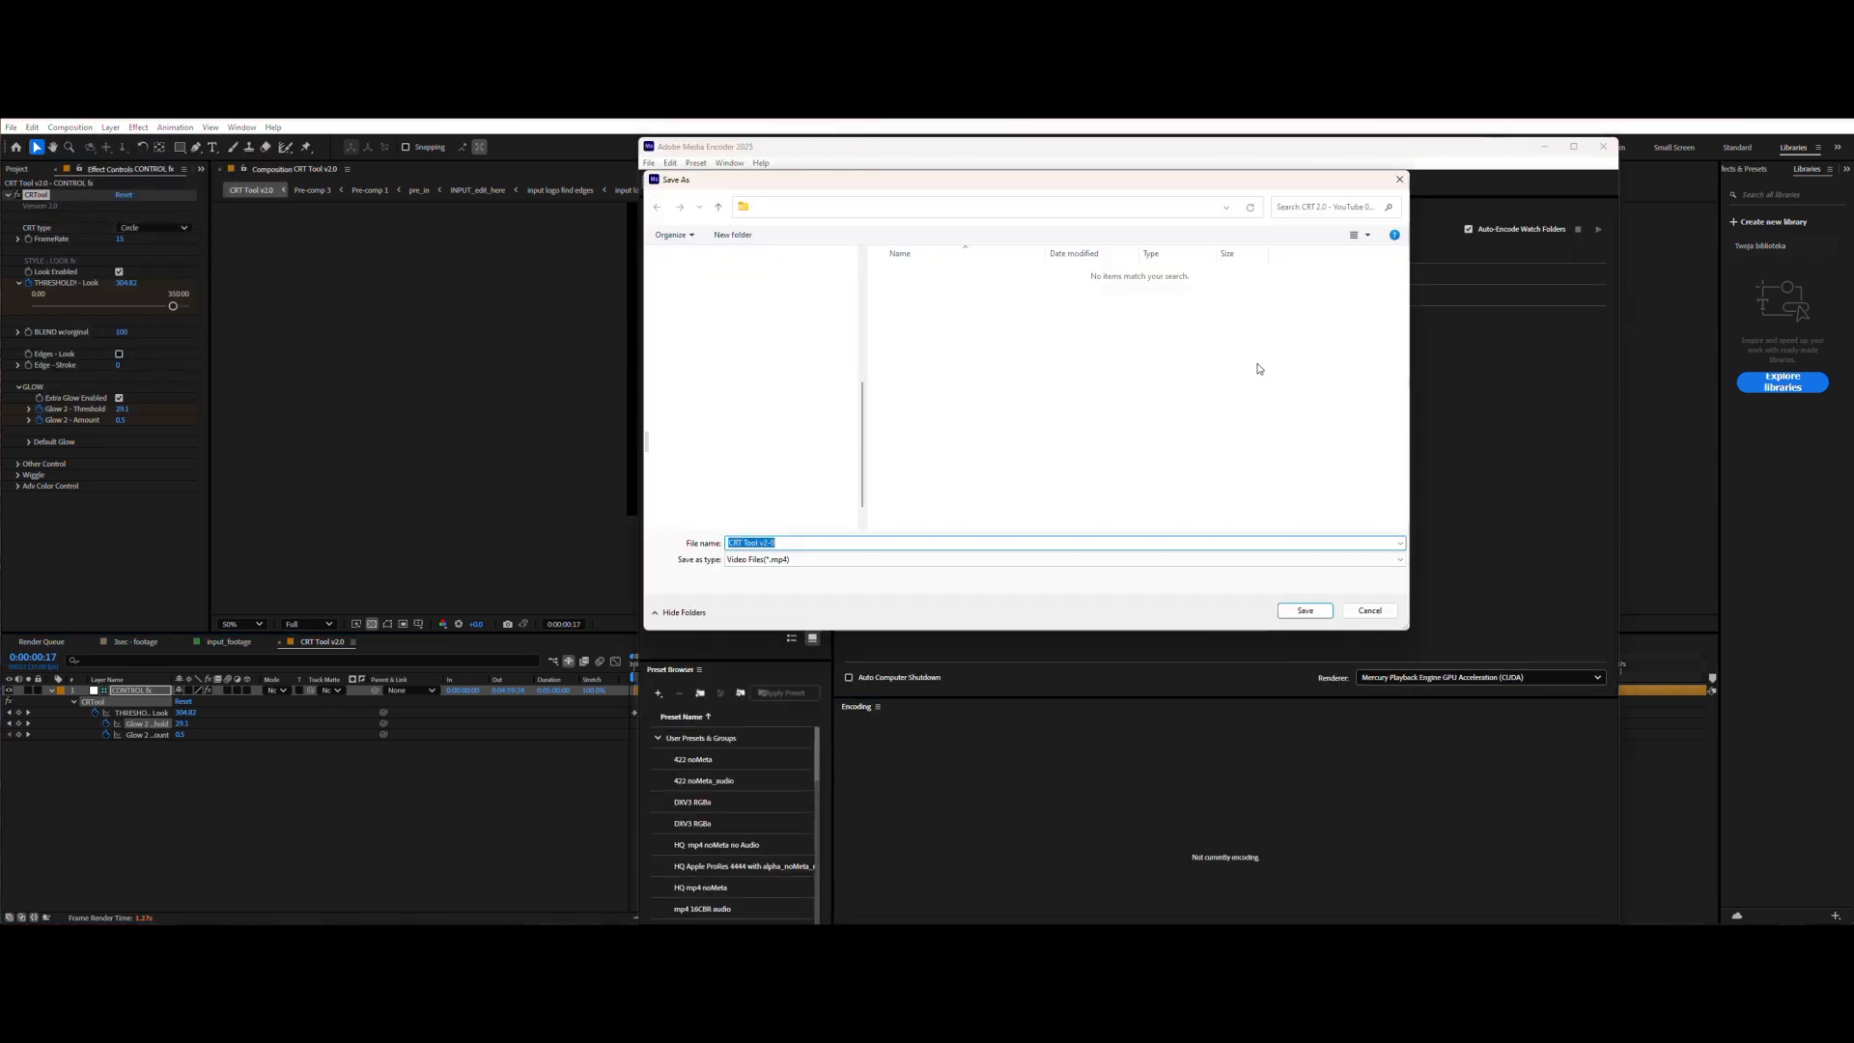
# - Append _FX to the output file name and save the render as MP4
pyautogui.write('_FX')
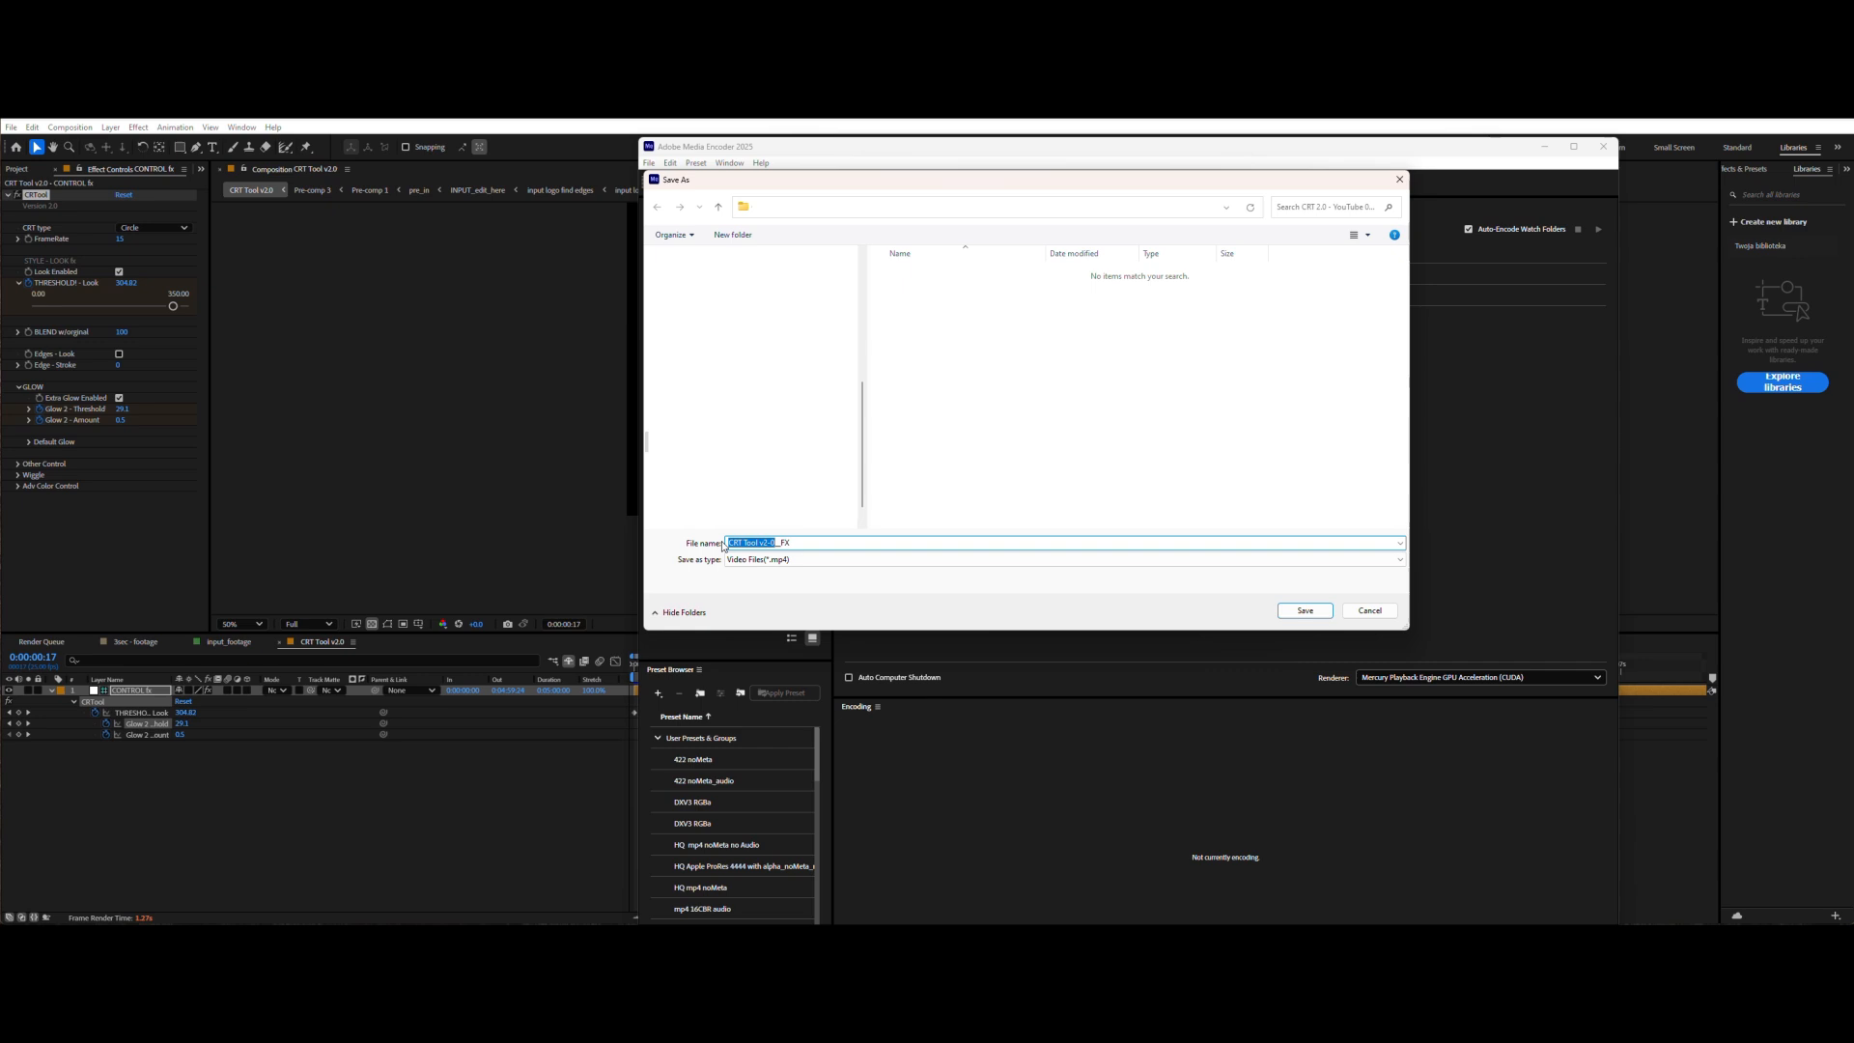
pyautogui.click(1305, 610)
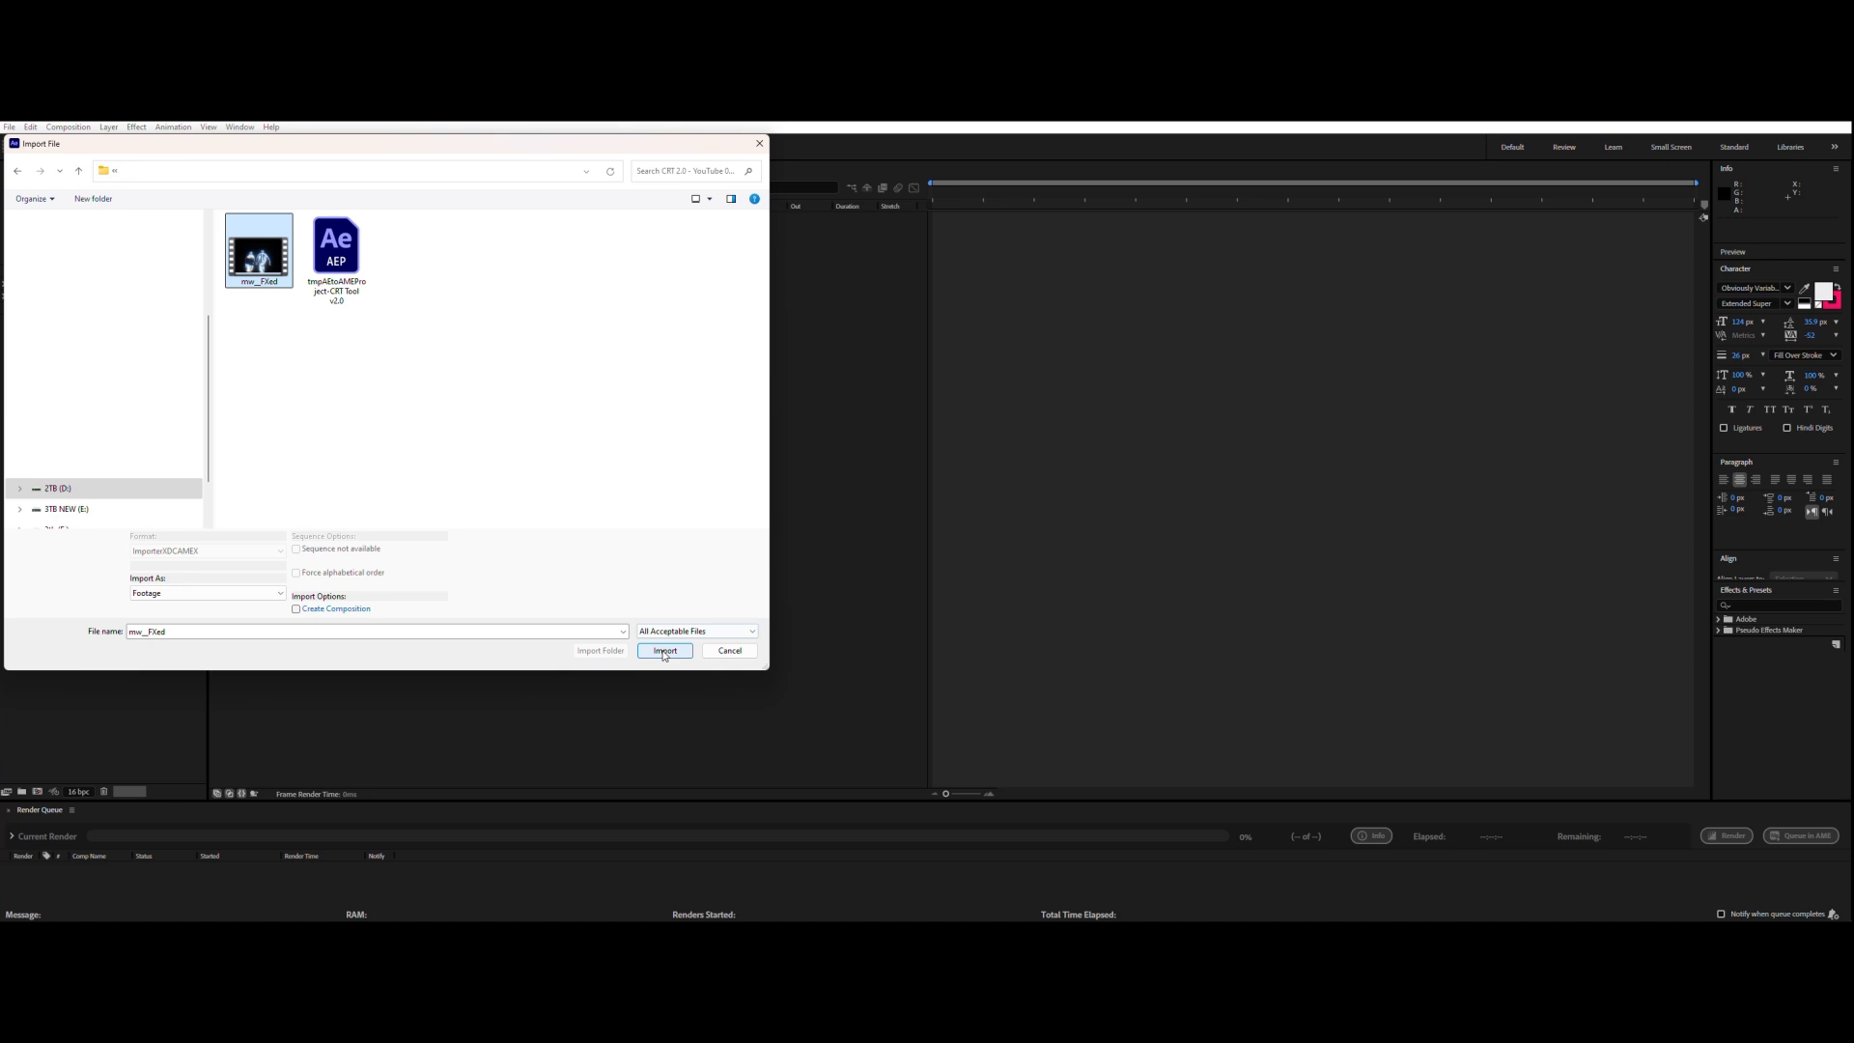
# - Import the rendered mw__FXed clip and rename its new composition to COMBINED
pyautogui.click(664, 651)
pyautogui.write('COMBINED')
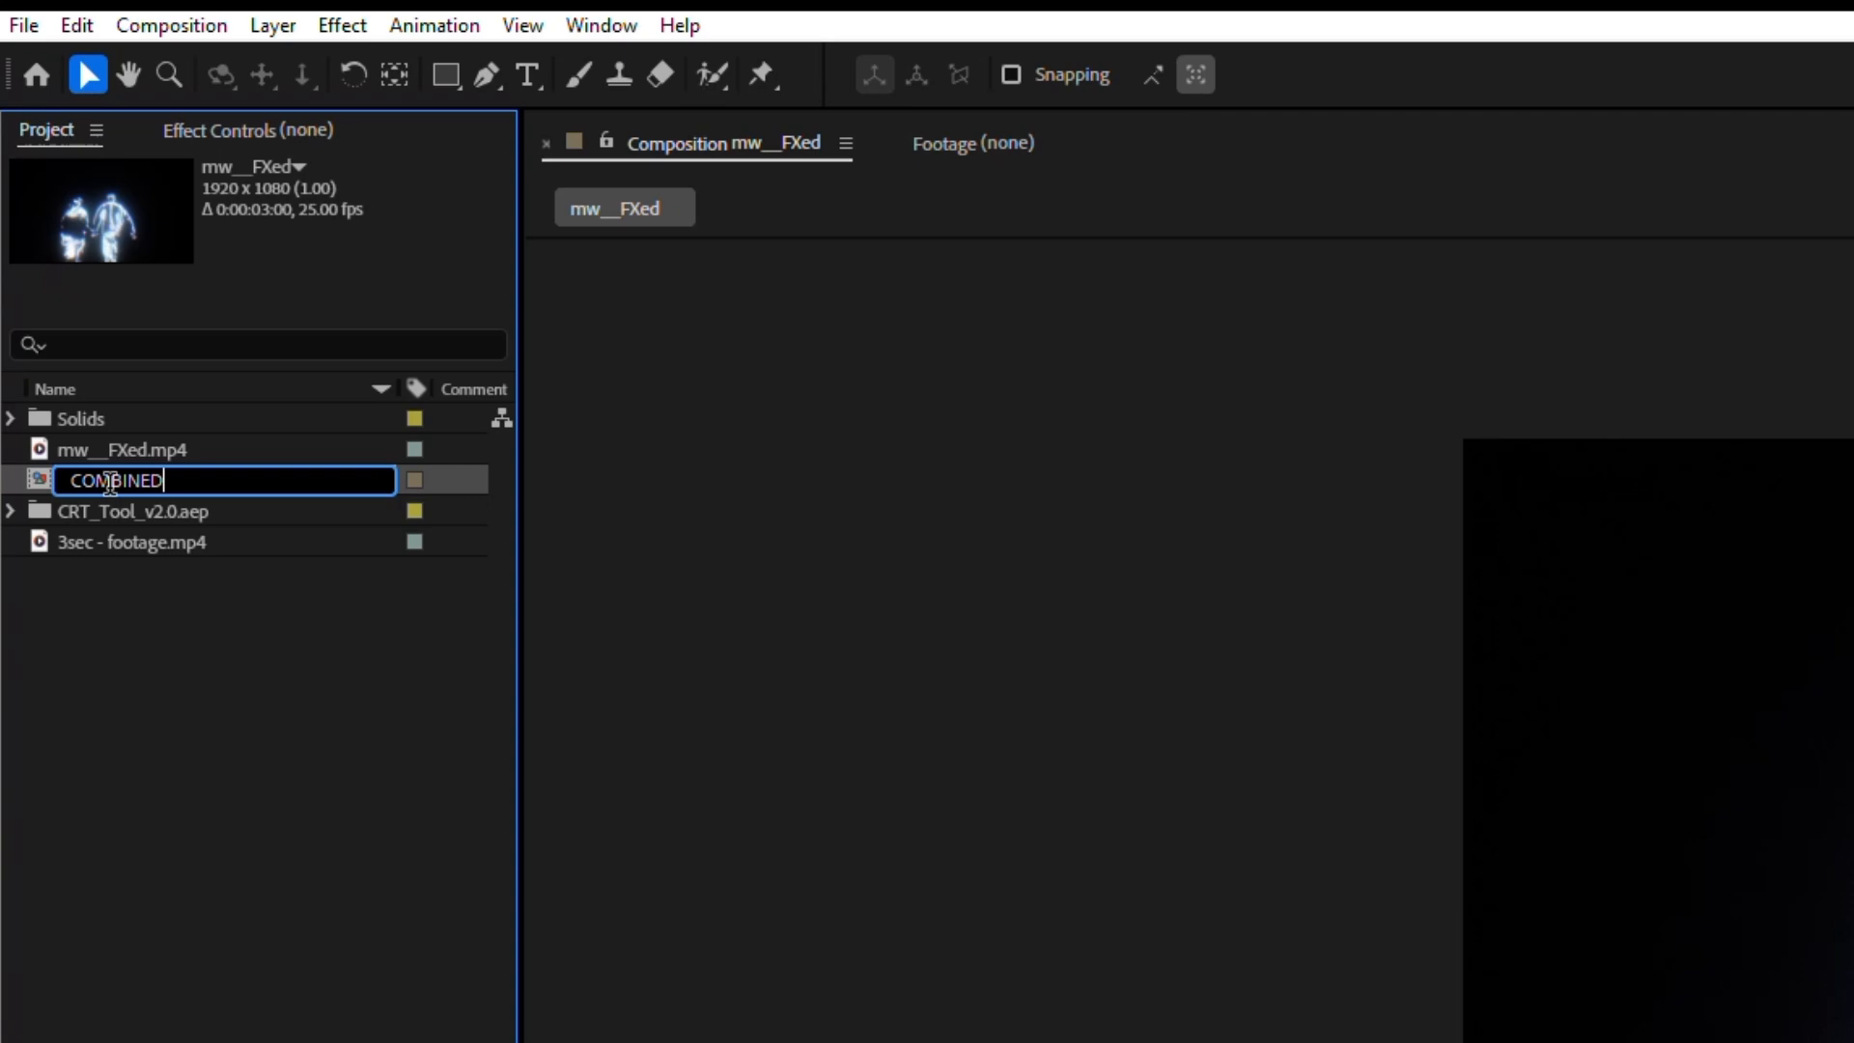
pyautogui.doubleClick(112, 481)
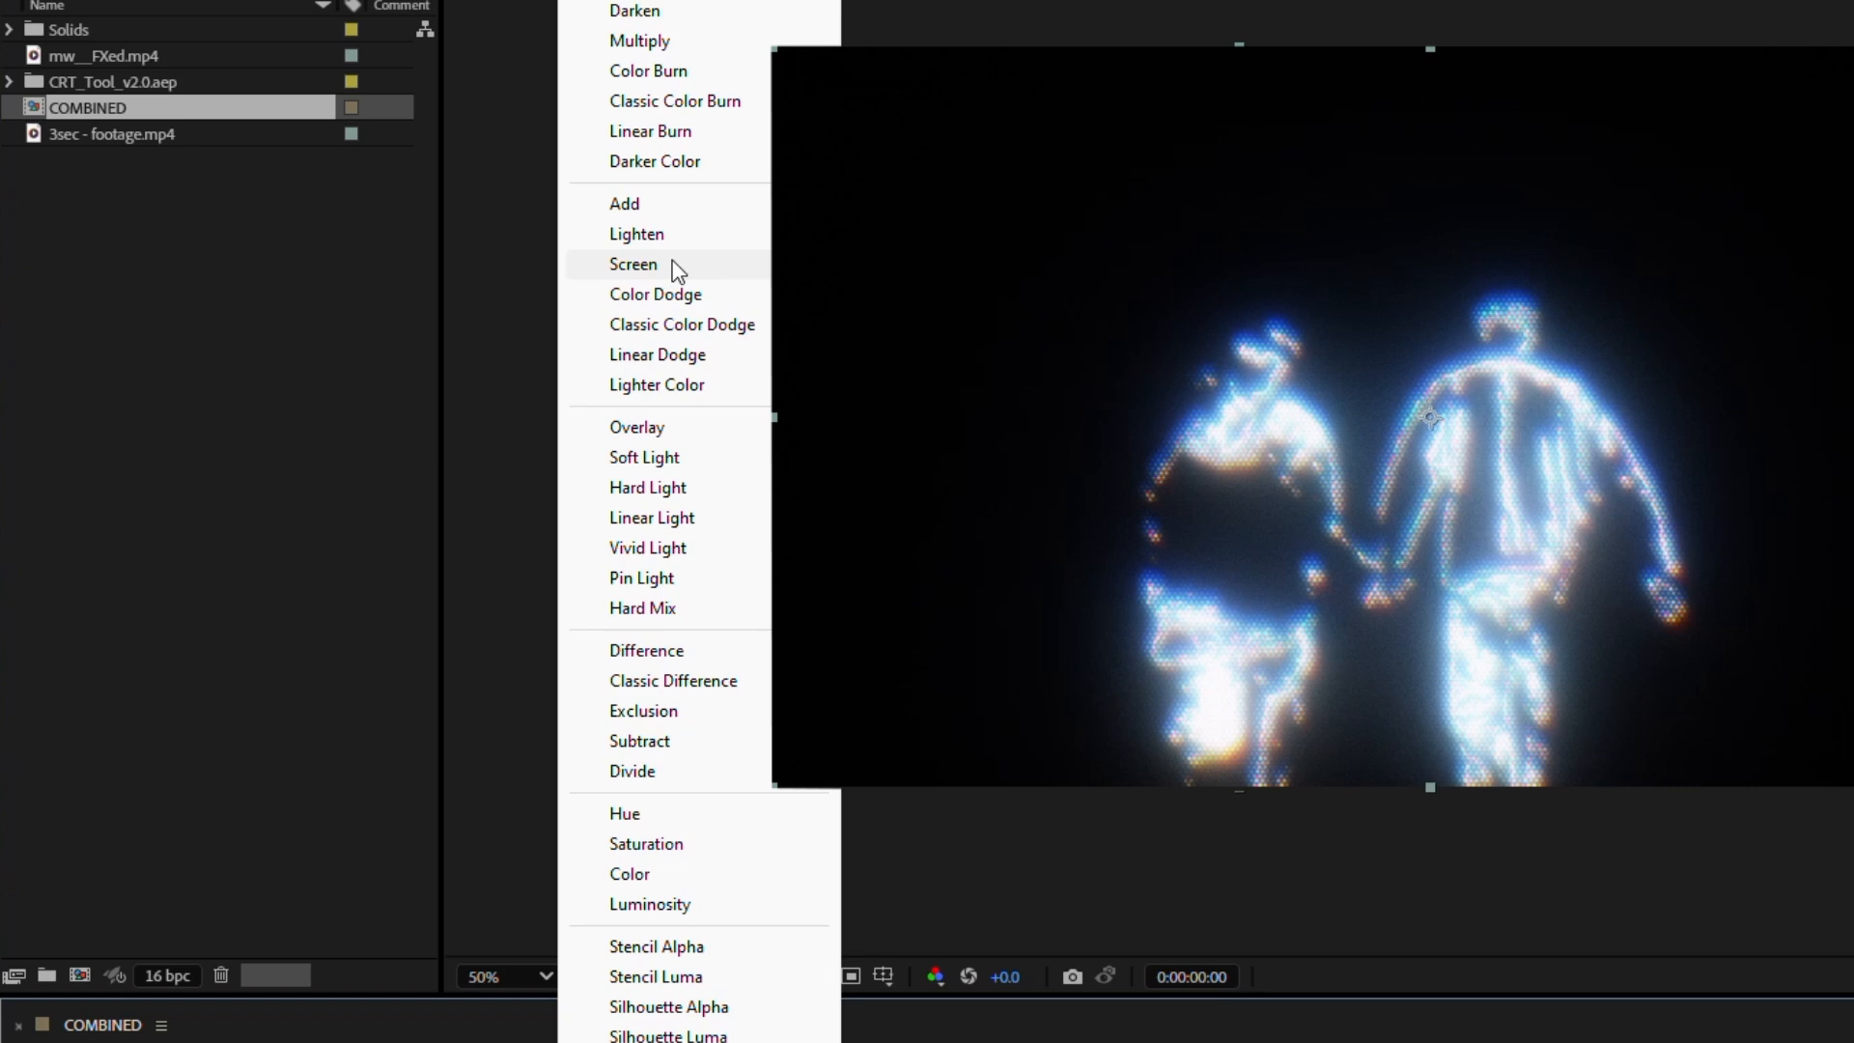
# - Set the mw__FXed.mp4 layer's blending mode to Screen over 3sec - footage.mp4
pyautogui.click(634, 263)
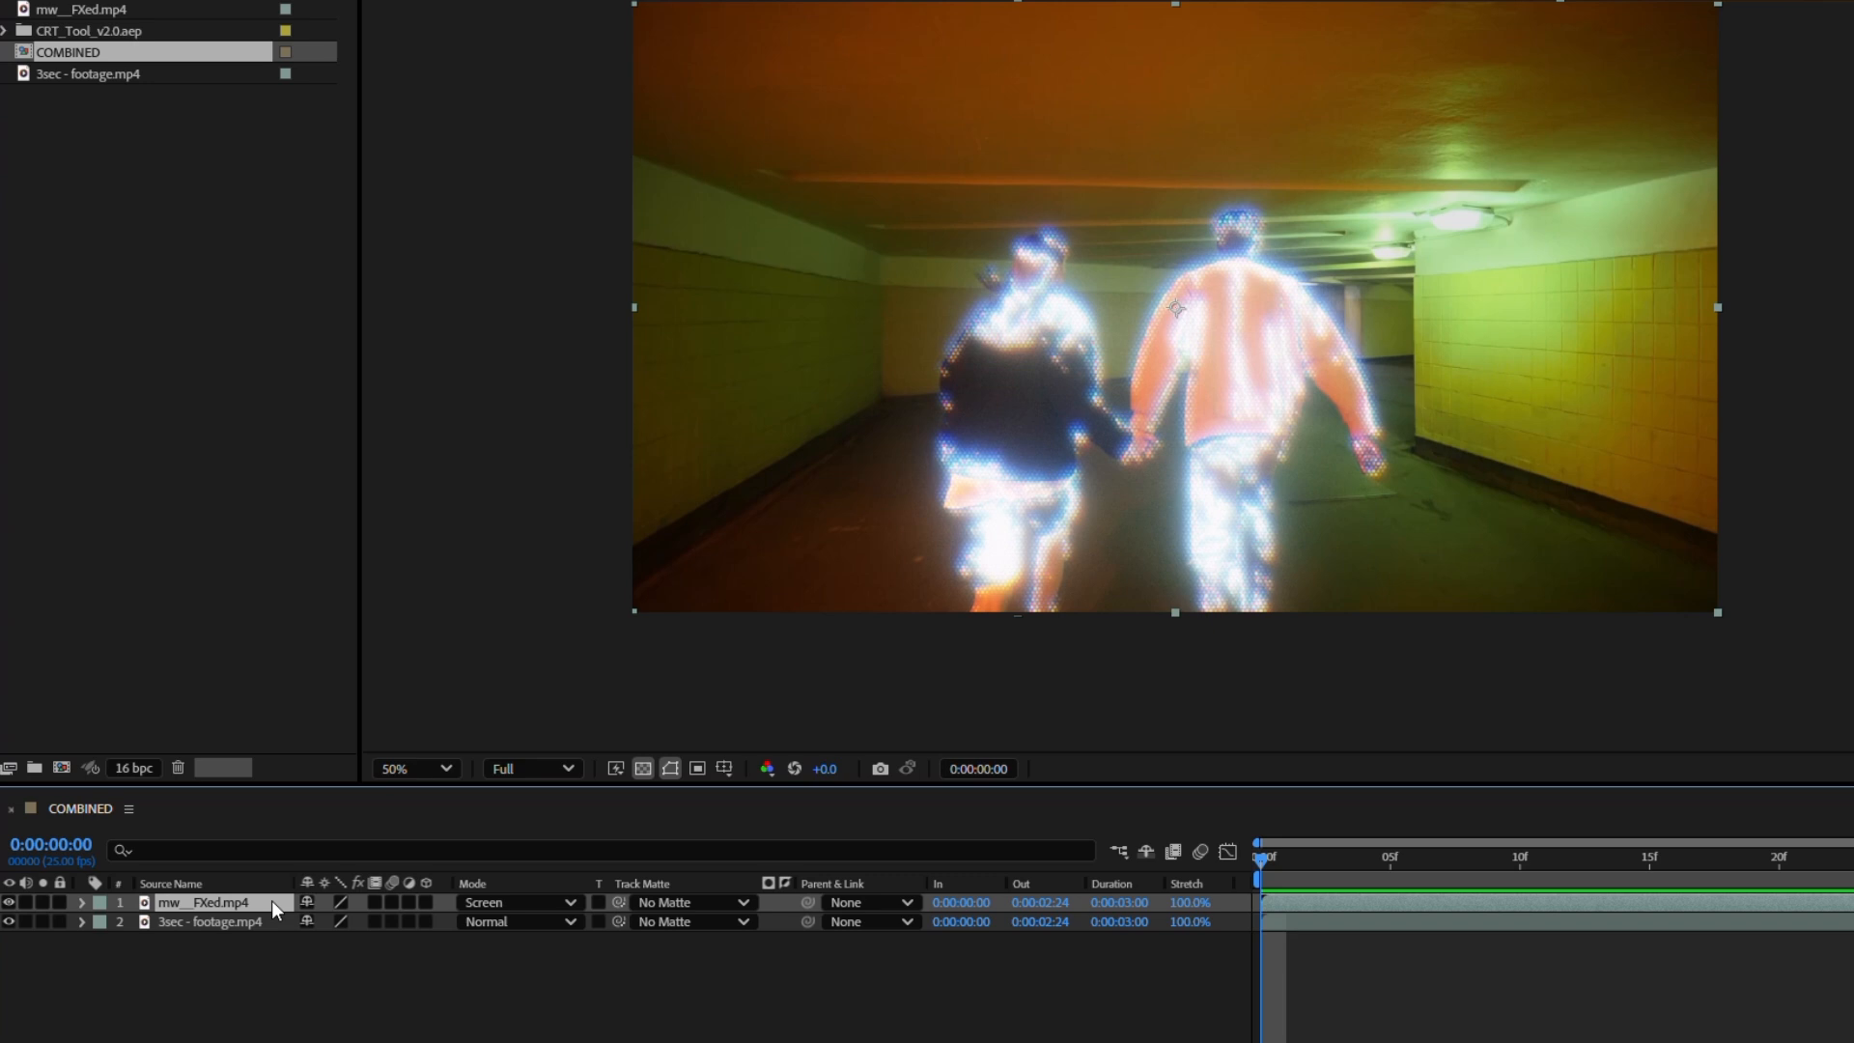
pyautogui.write('p')
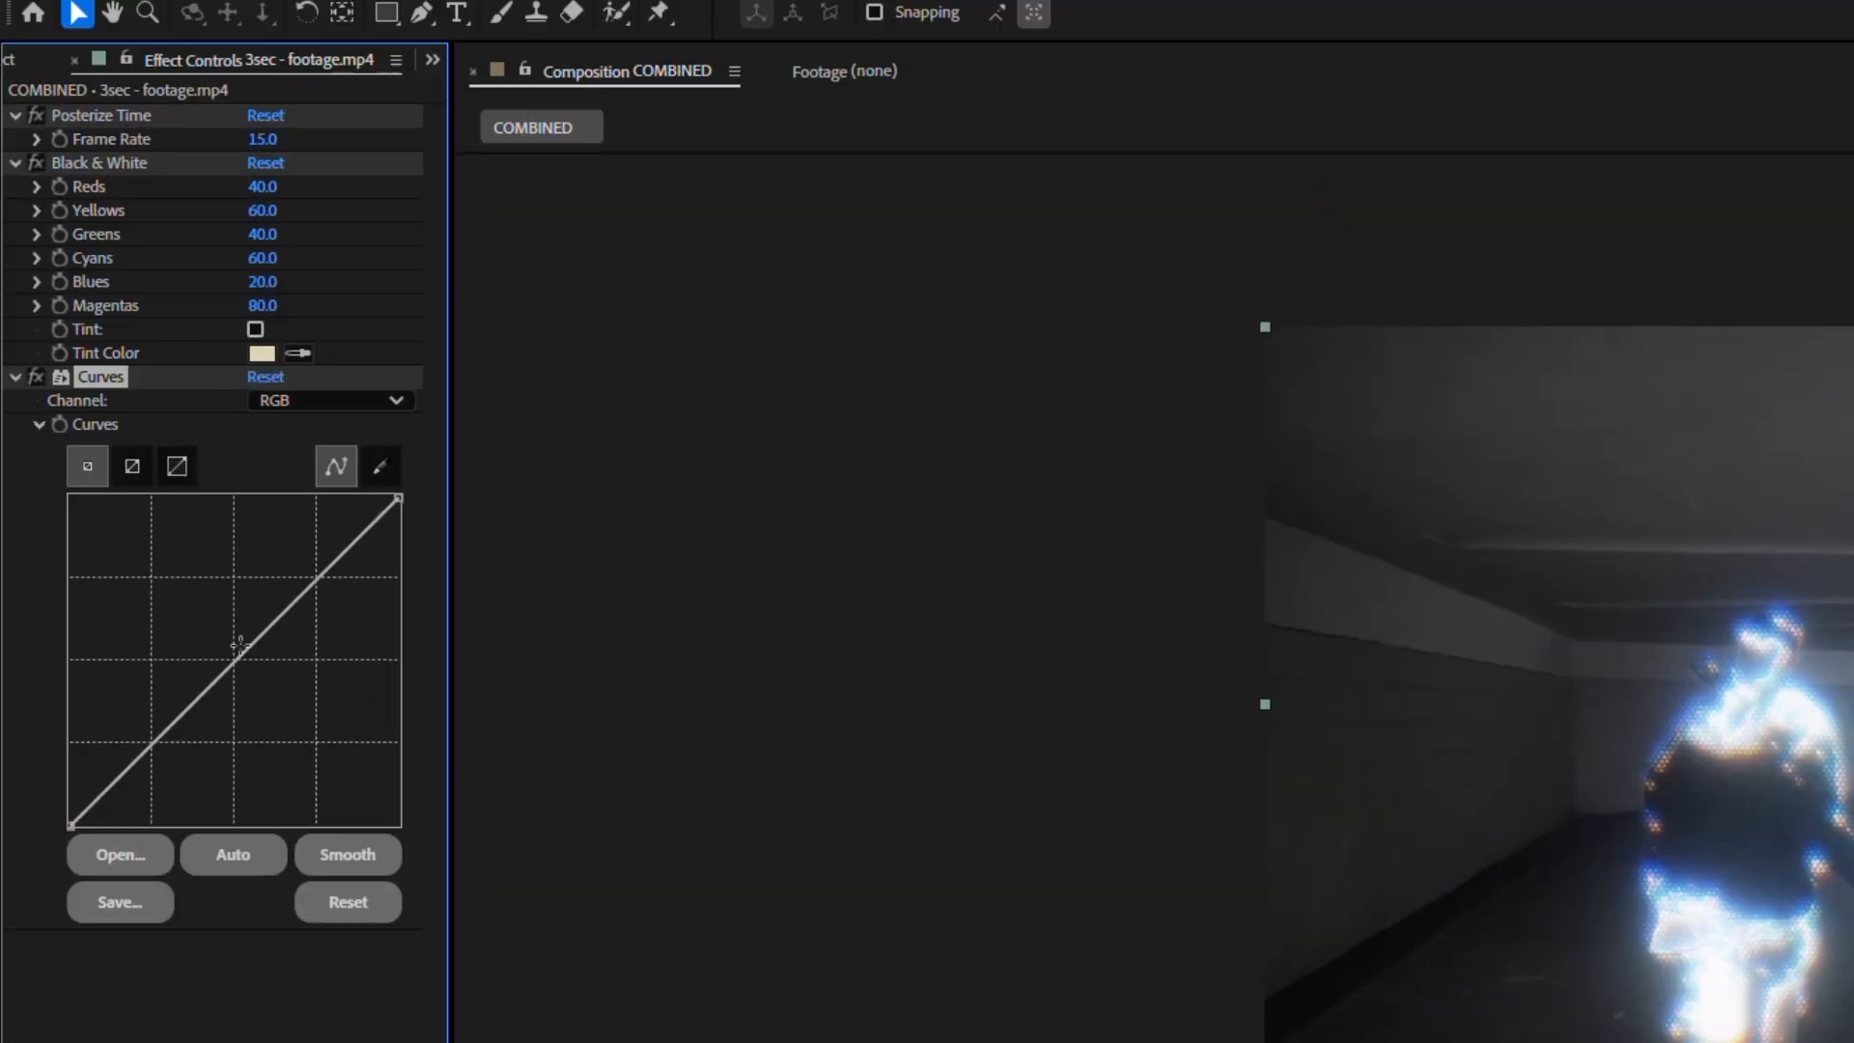
# - Drag the grayscale footage's Curves points into a steep contrasty S shape, darkening the shadows
pyautogui.moveTo(236, 657); pyautogui.dragTo(250, 735)
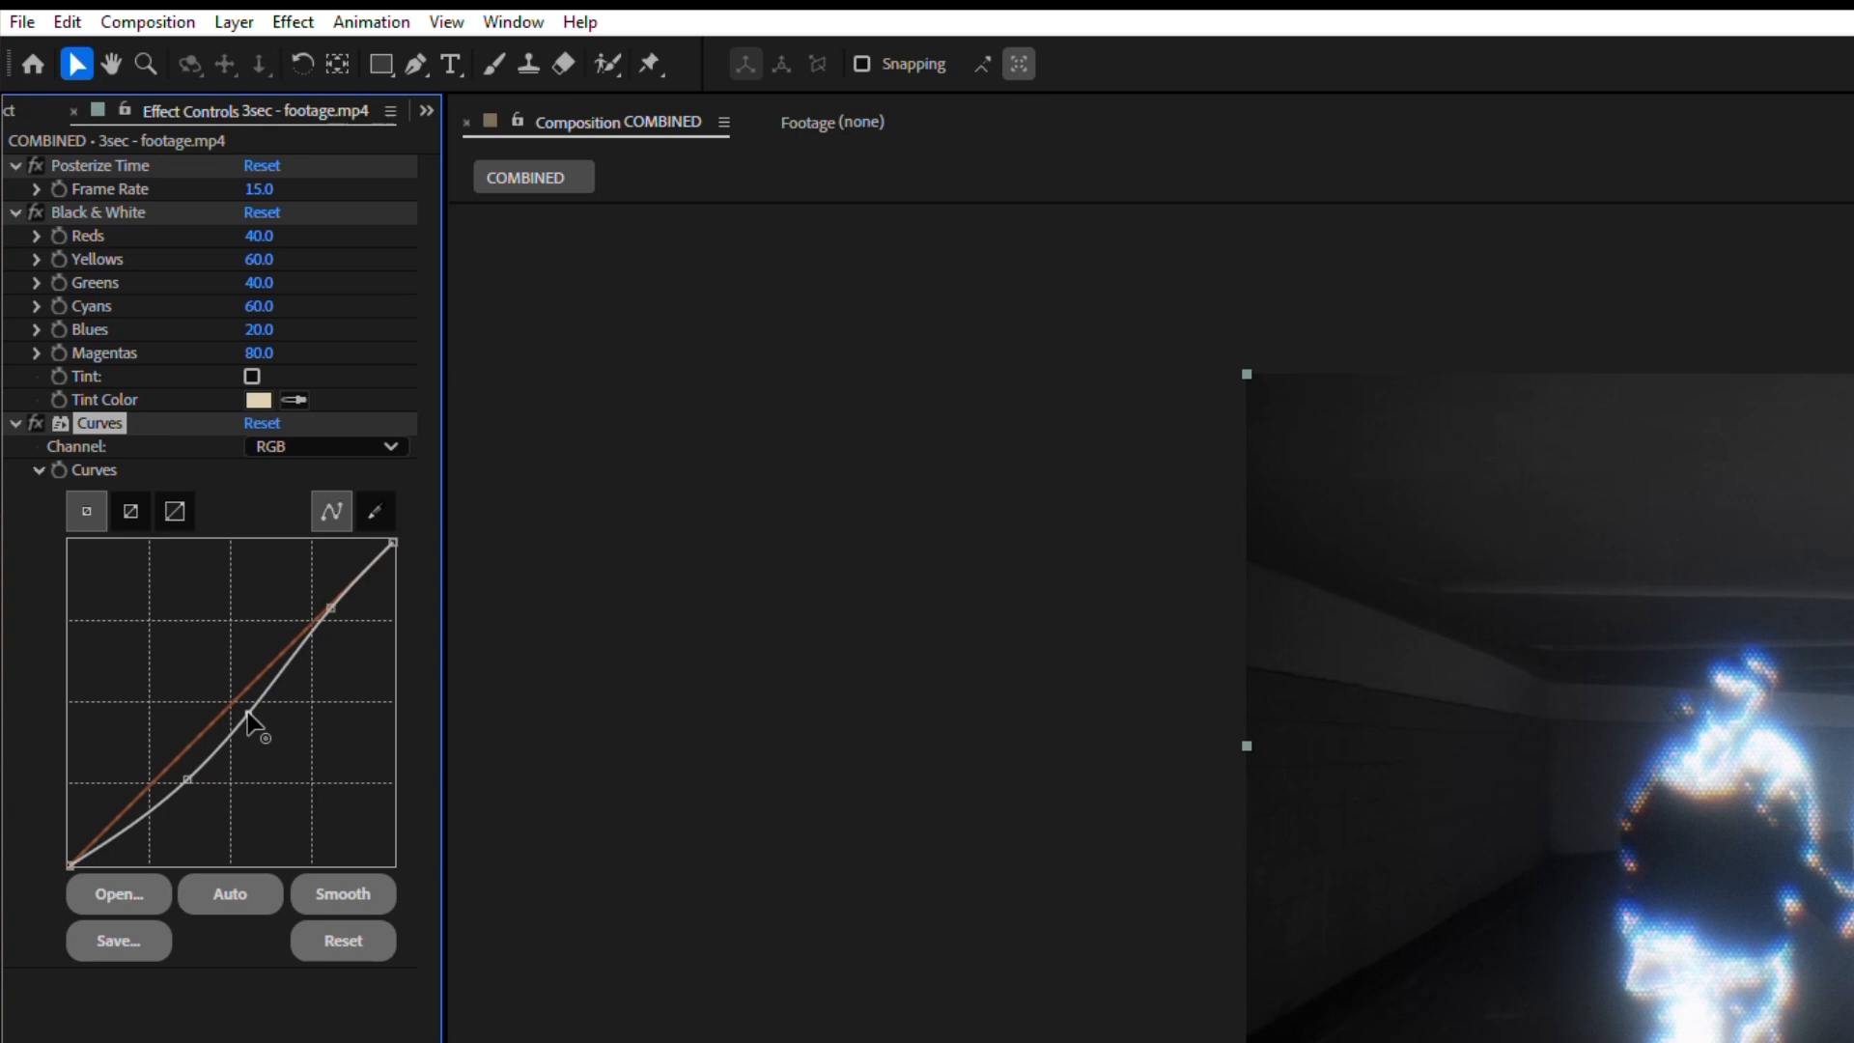
pyautogui.moveTo(250, 728); pyautogui.dragTo(201, 781)
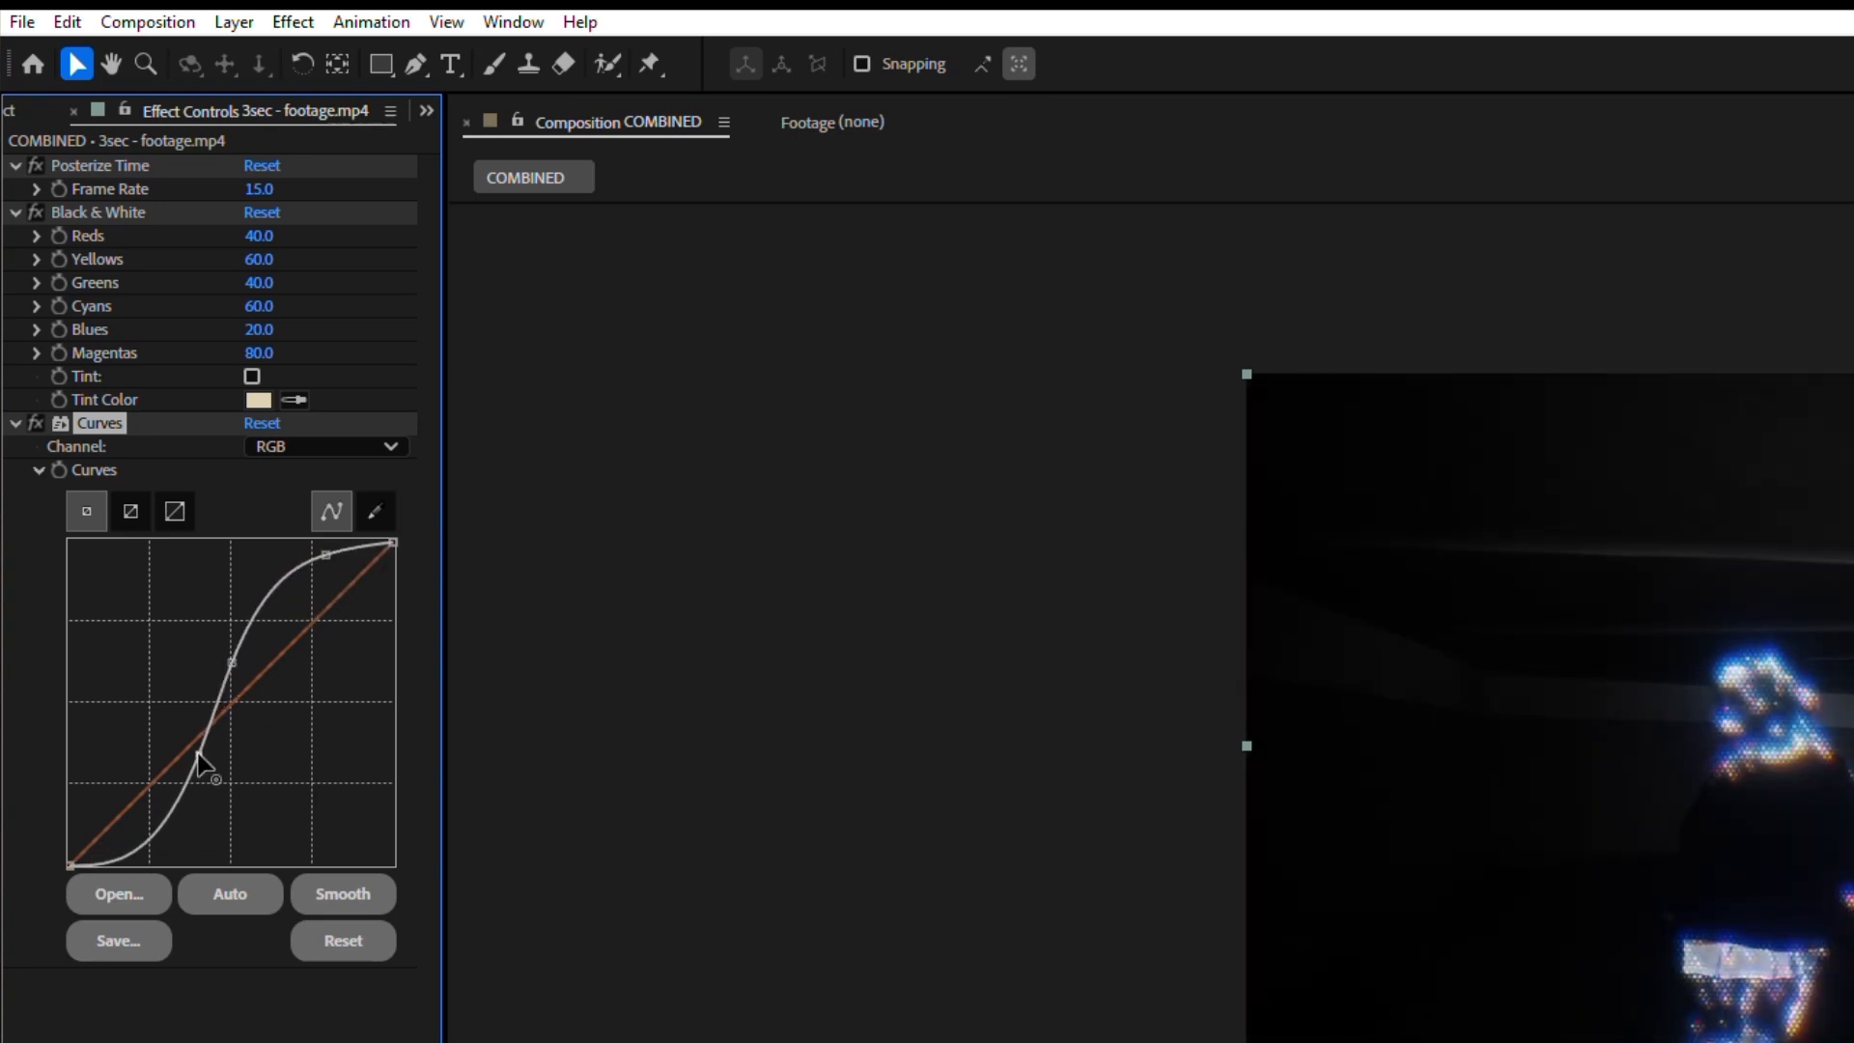